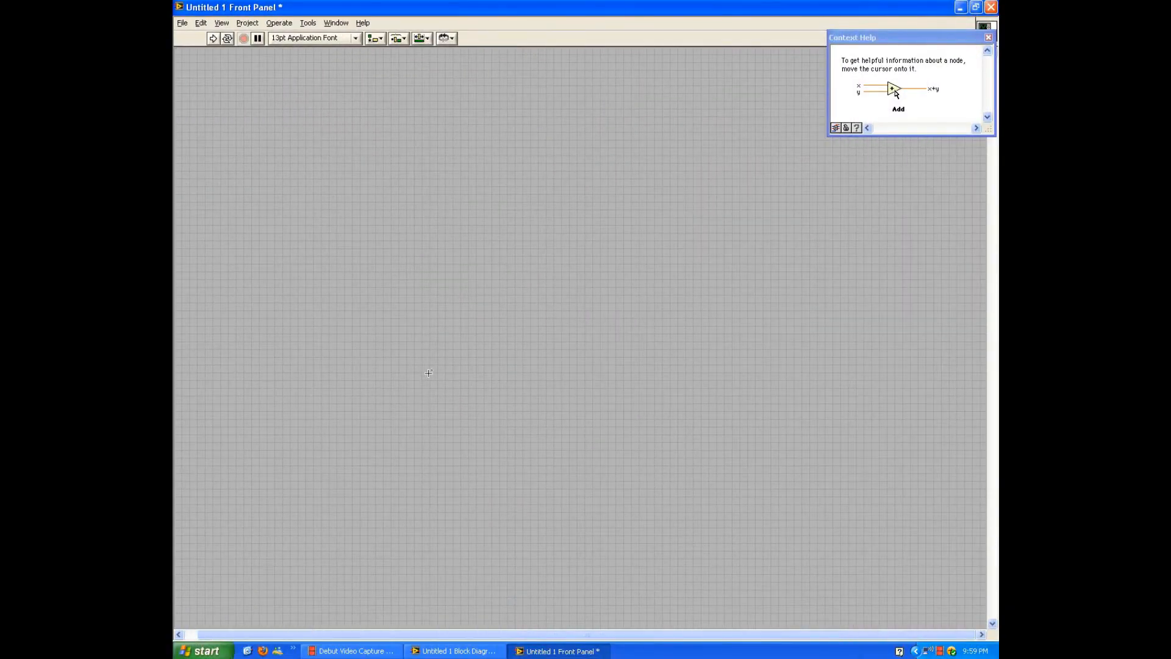
# Step: Place an Array shell on the front panel and drop a round Boolean LED inside it
pyautogui.rightClick(429, 374)
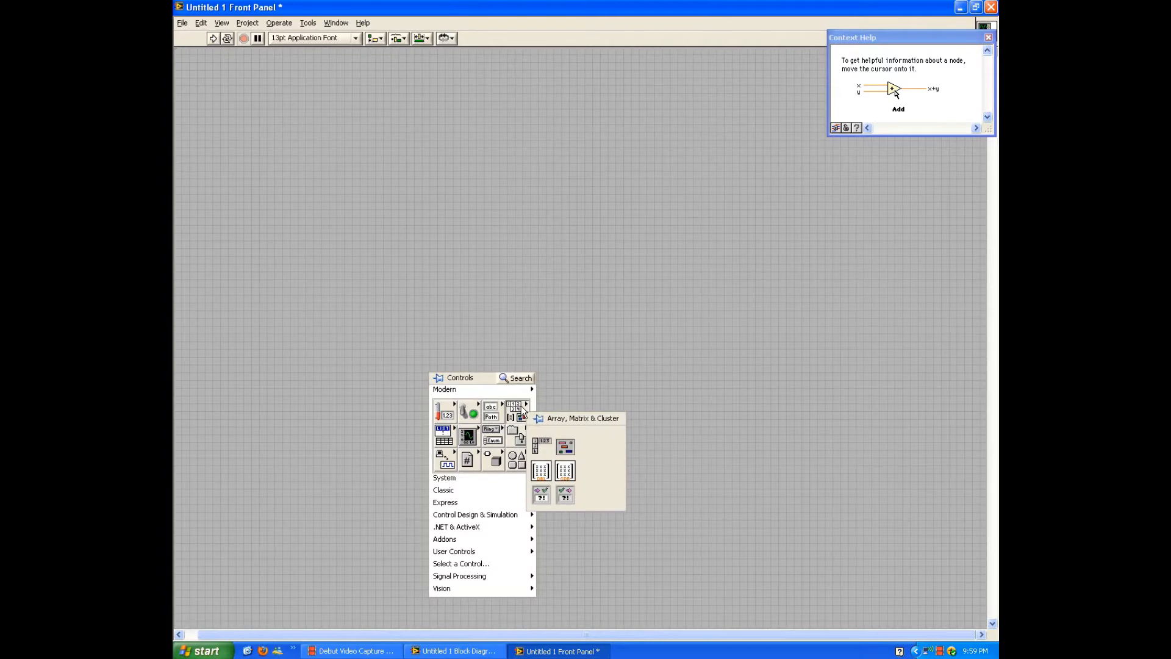
pyautogui.click(321, 215)
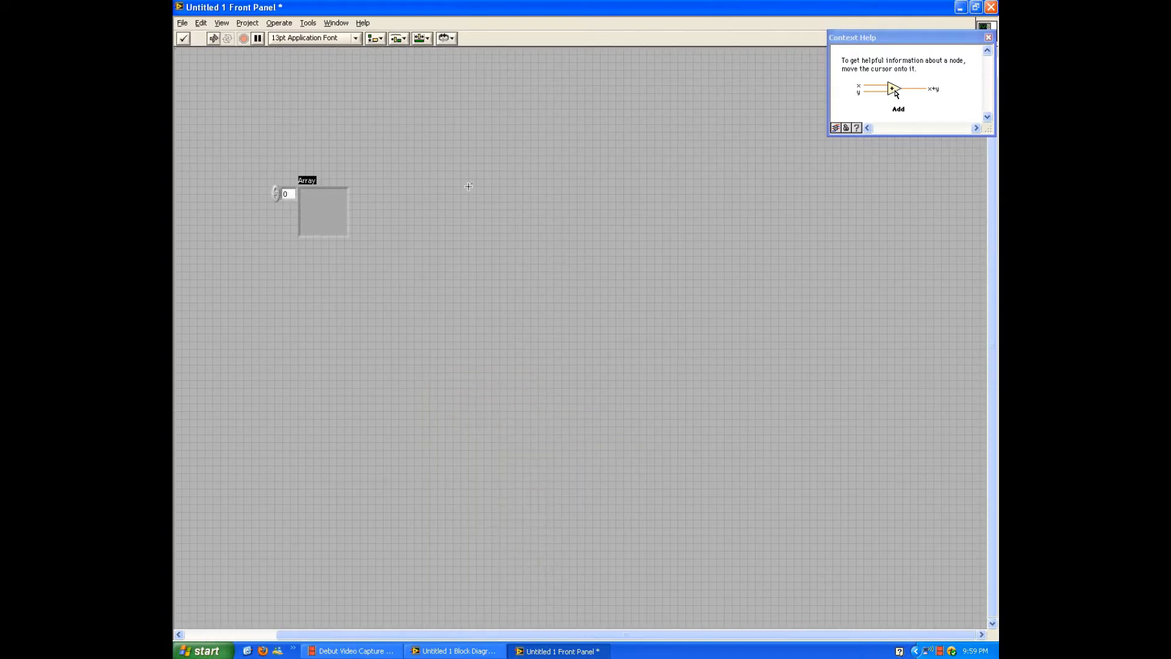
pyautogui.rightClick(469, 186)
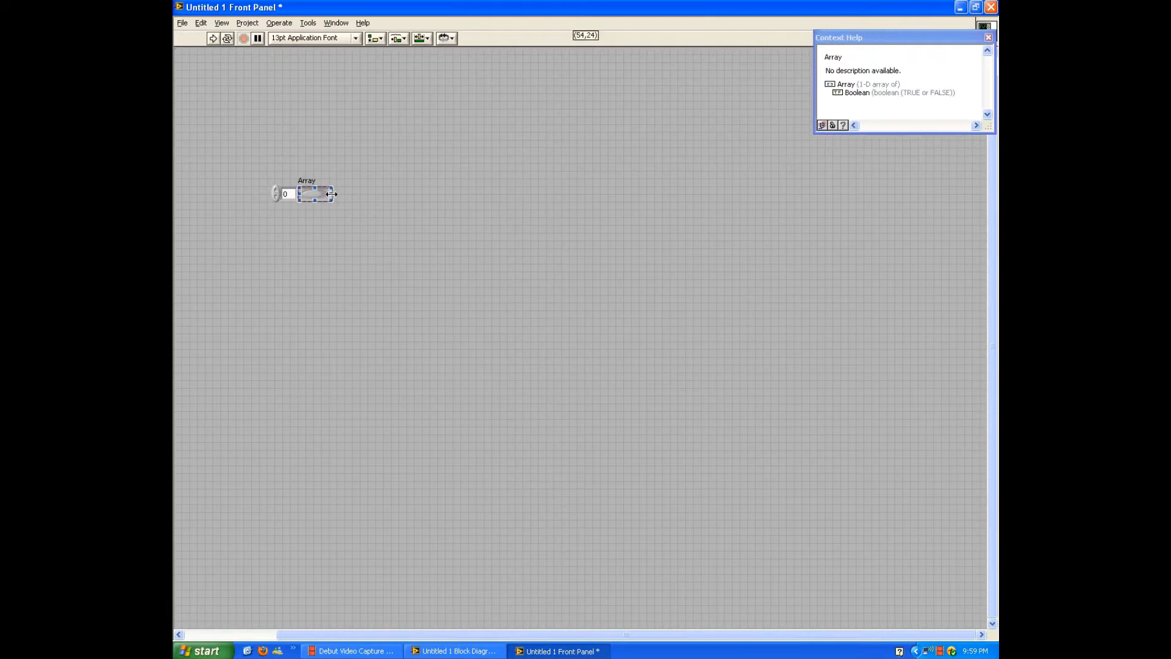
# Step: Stretch the LED array horizontally to show about ten elements in a row
pyautogui.moveTo(332, 194); pyautogui.dragTo(455, 199)
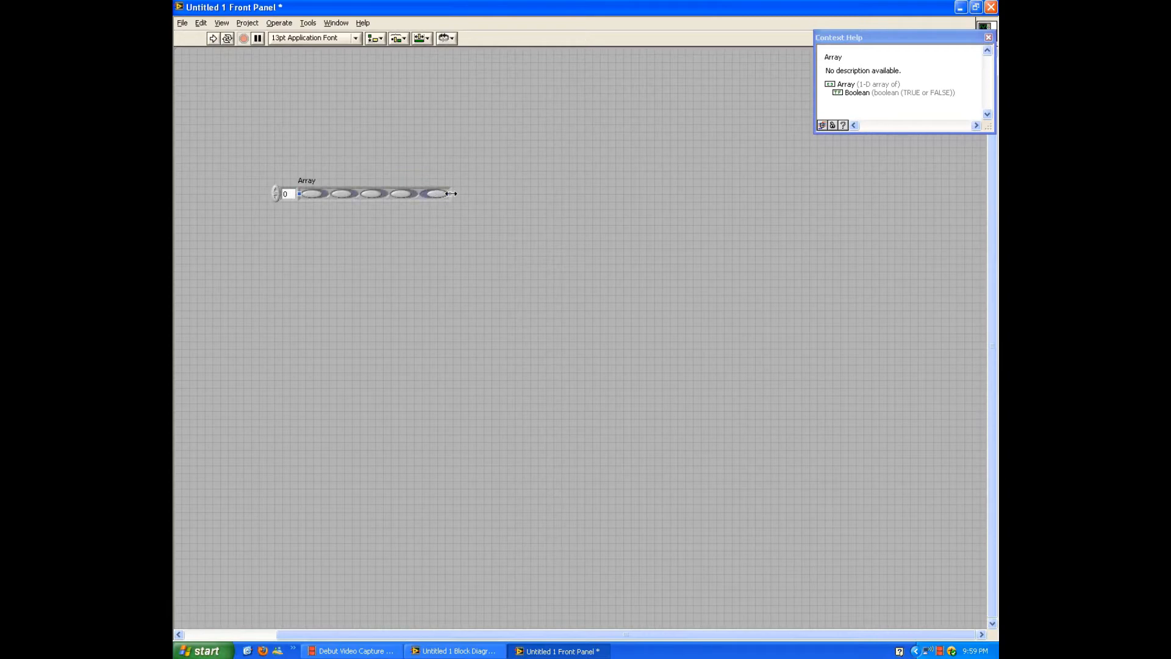
pyautogui.moveTo(448, 194); pyautogui.dragTo(455, 194)
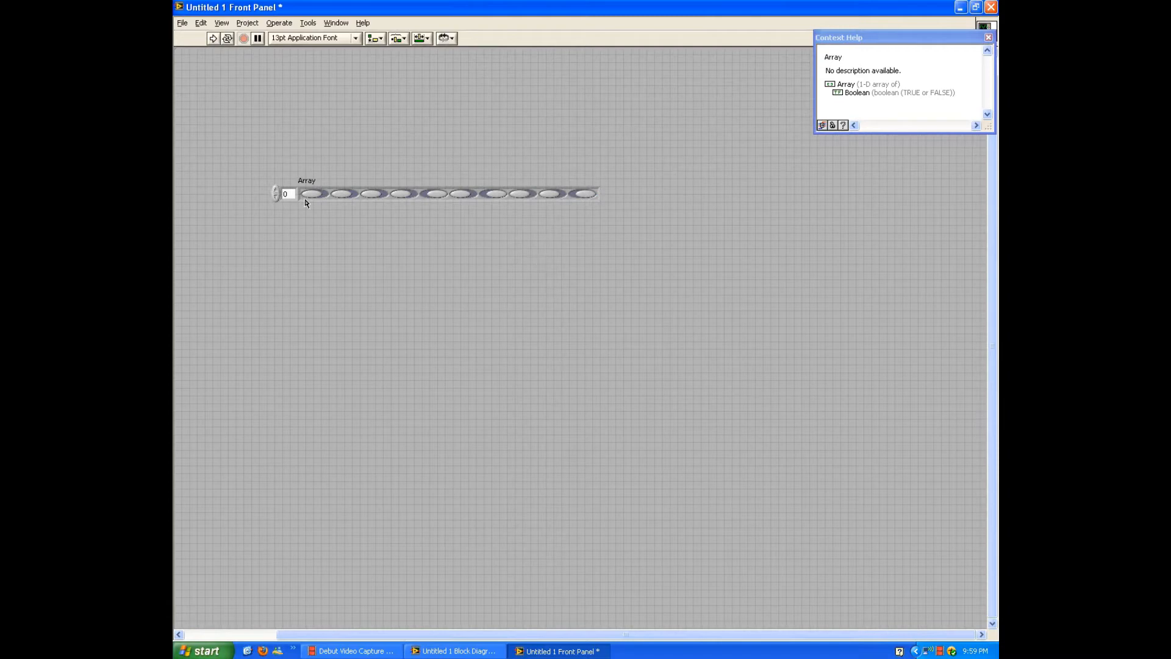
# Step: Add a second dimension to the LED array via its shortcut menu
pyautogui.click(284, 194)
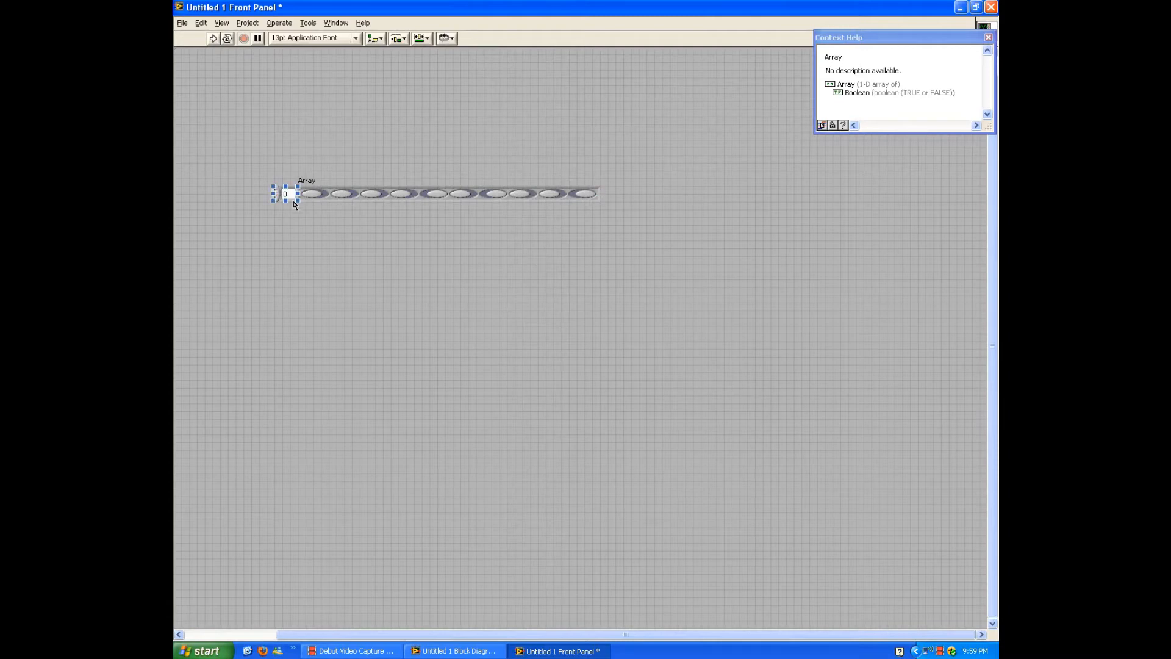
pyautogui.rightClick(295, 201)
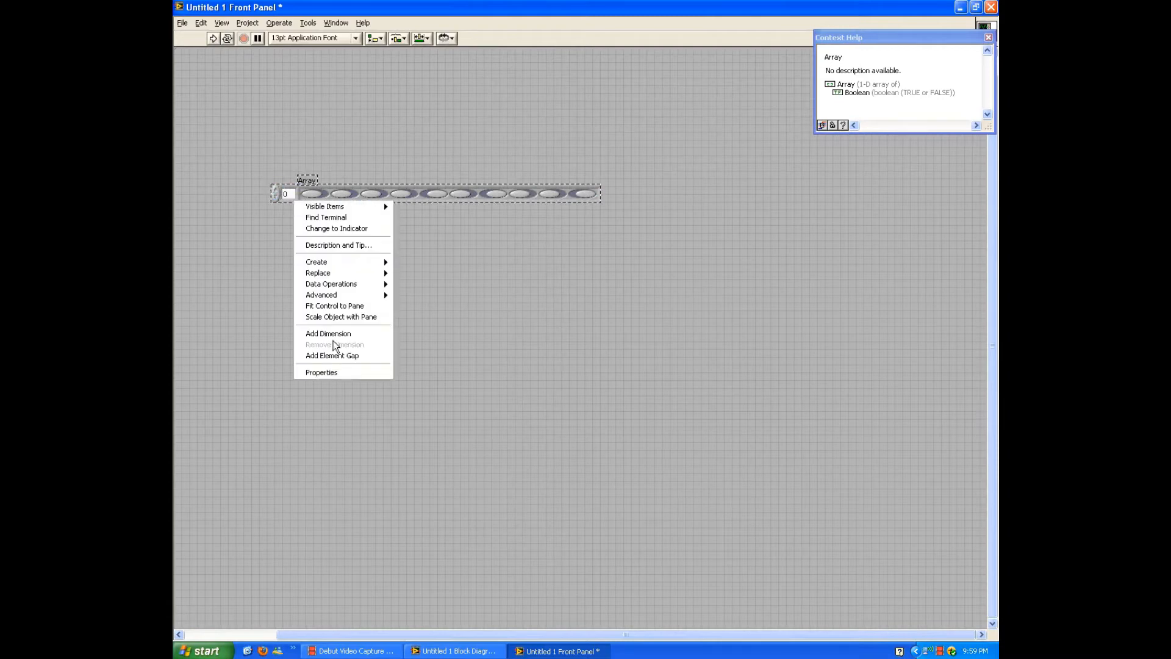
pyautogui.click(327, 333)
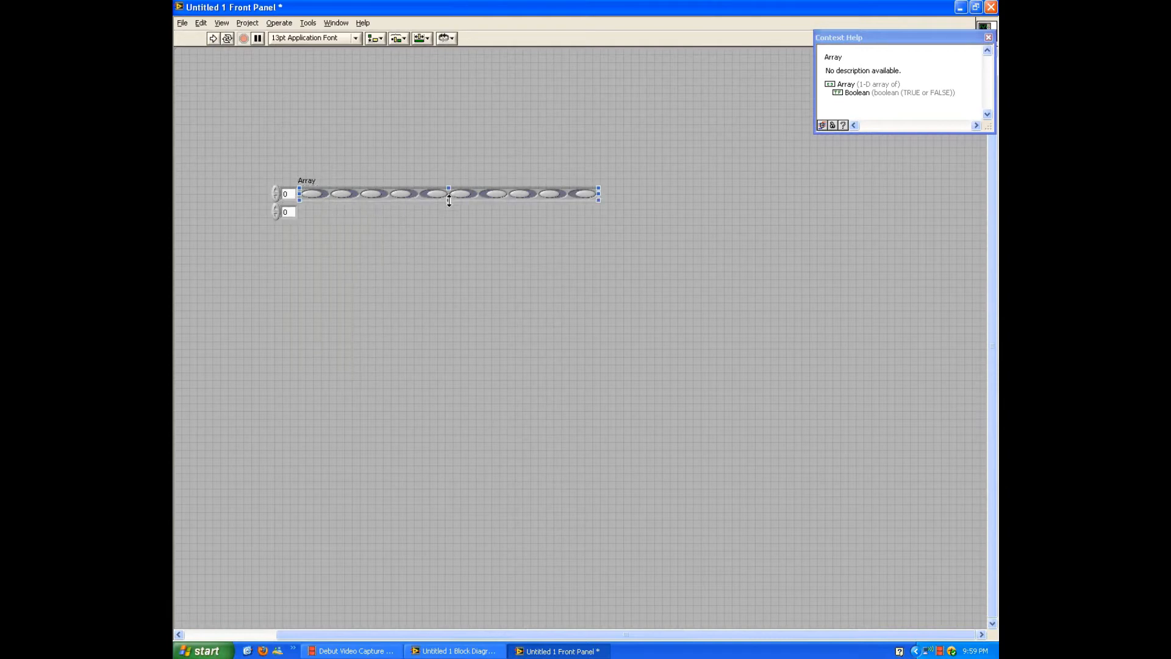
# Step: Stretch the array down into a grid of roughly twelve rows and select one LED
pyautogui.moveTo(448, 199); pyautogui.dragTo(448, 272)
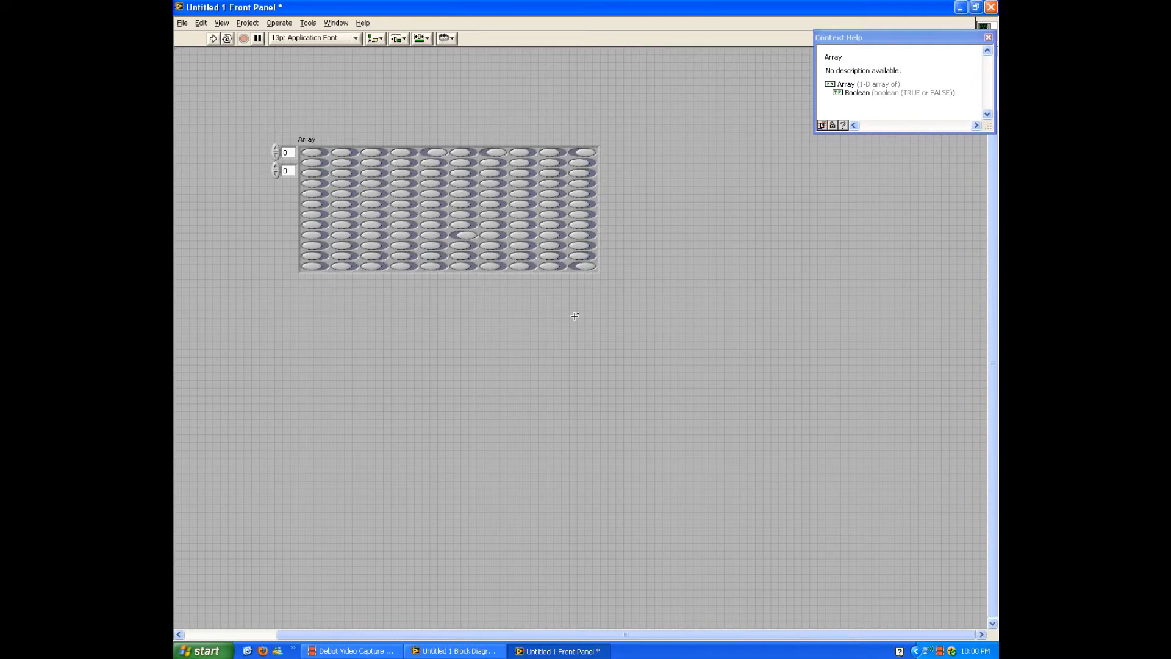
pyautogui.click(448, 208)
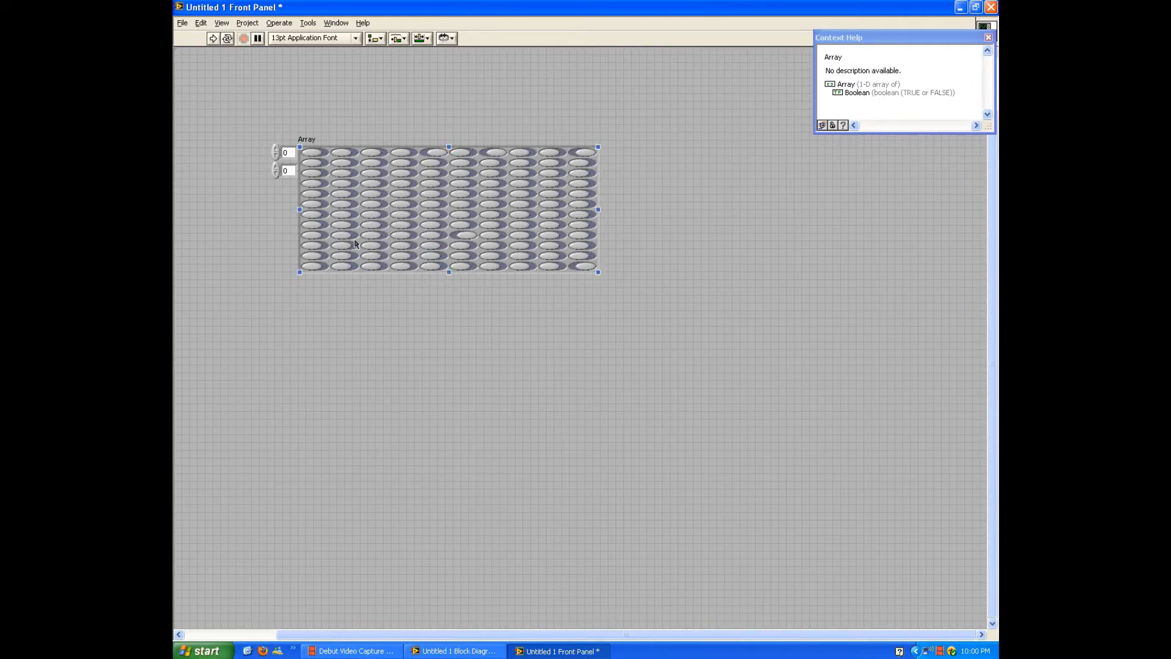
pyautogui.click(342, 256)
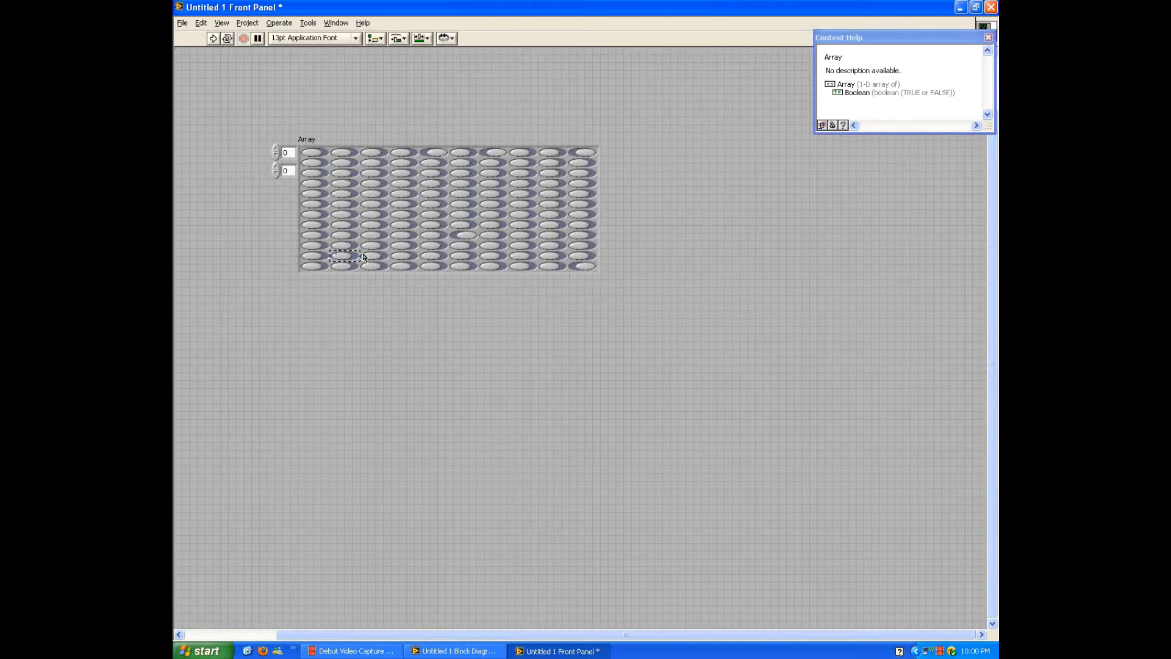
pyautogui.moveTo(351, 414)
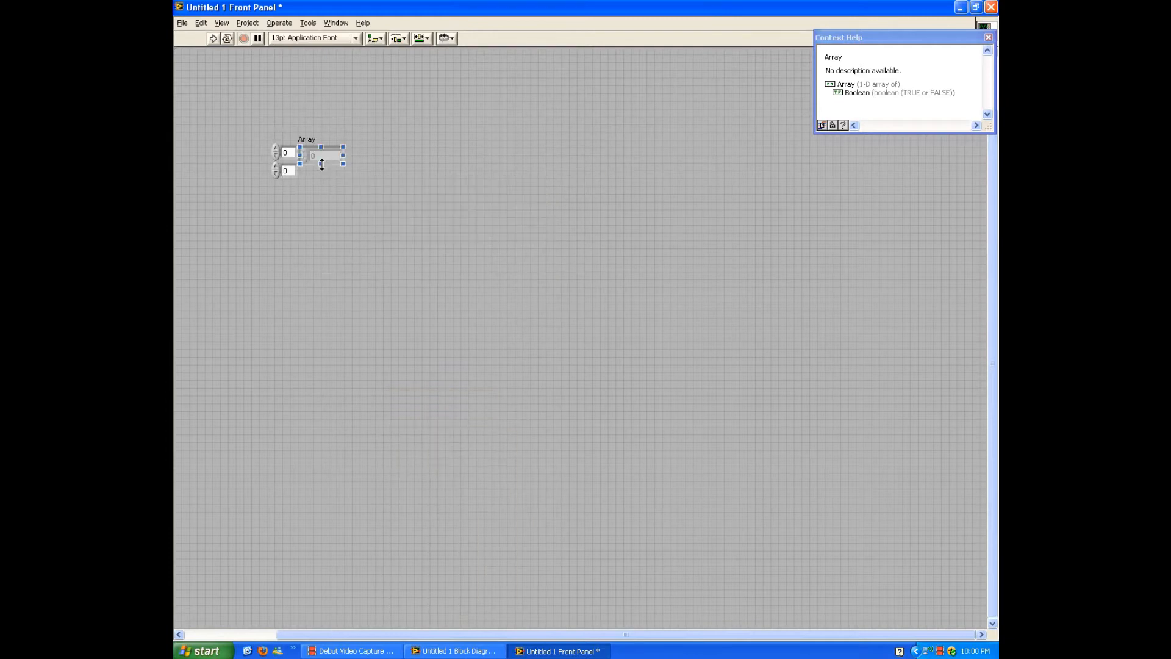
# Step: Resize the numeric array to eight rows by five columns and enter 100 in the bottom-right element
pyautogui.moveTo(321, 162); pyautogui.dragTo(321, 271)
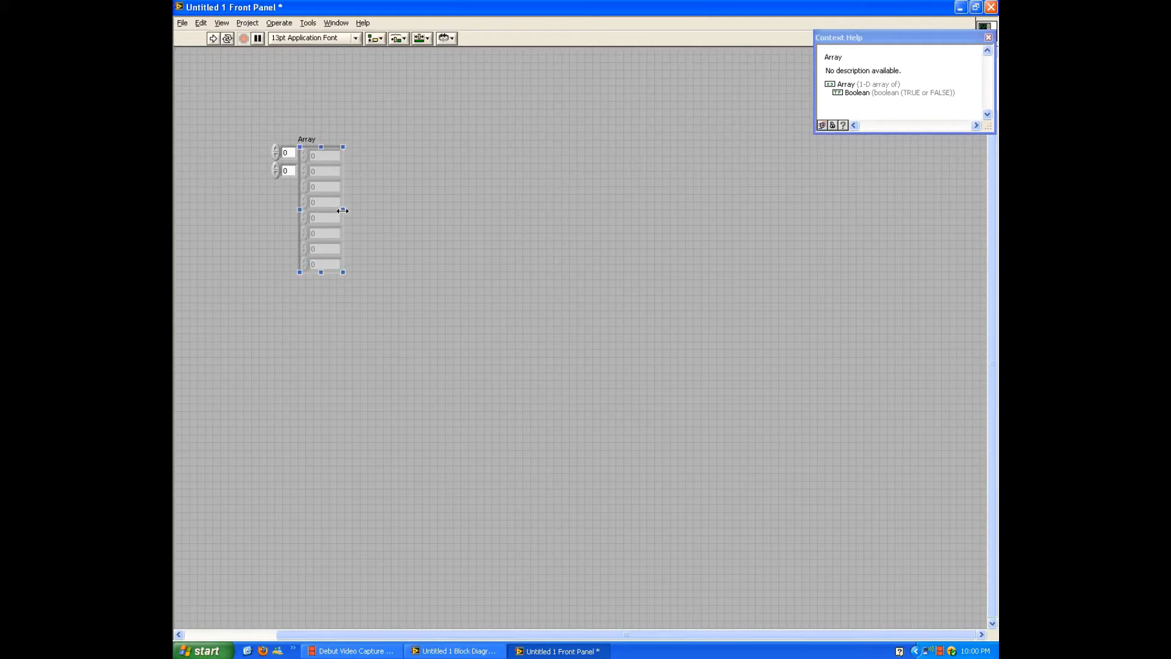
pyautogui.moveTo(343, 210); pyautogui.dragTo(511, 210)
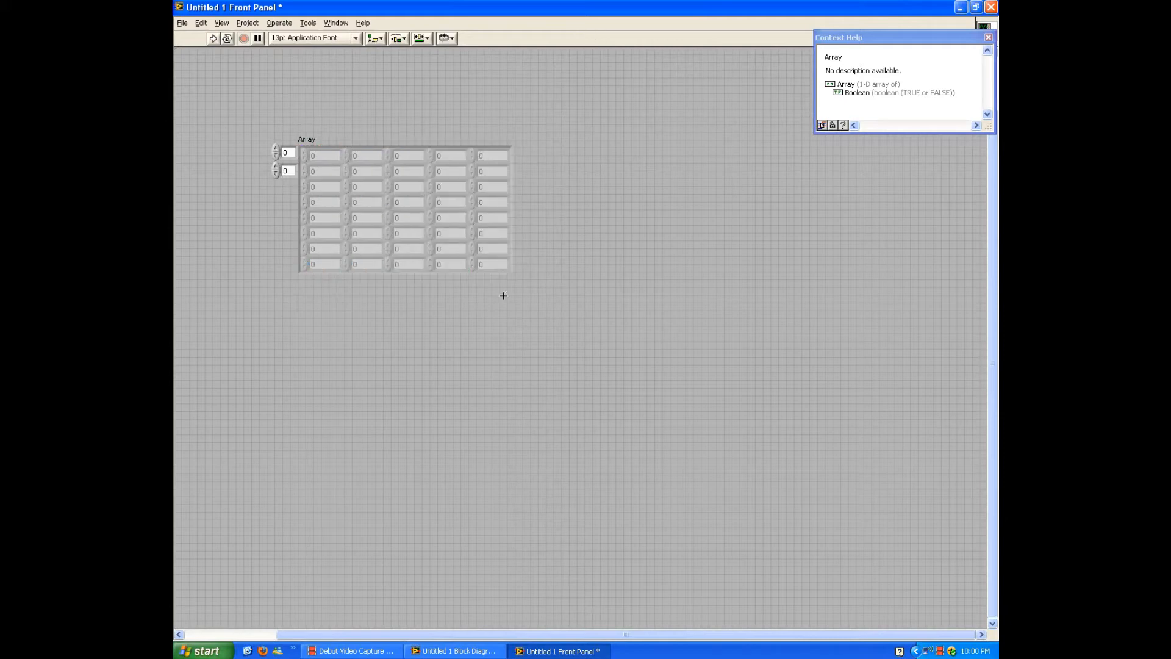
pyautogui.click(491, 264)
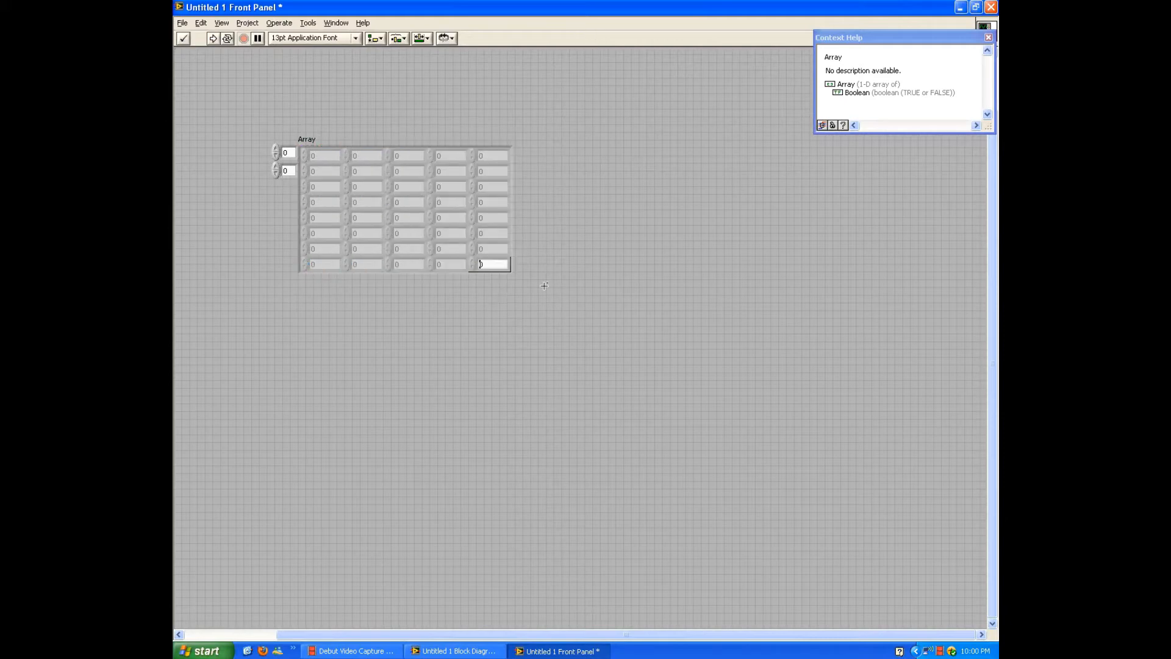
pyautogui.write('100')
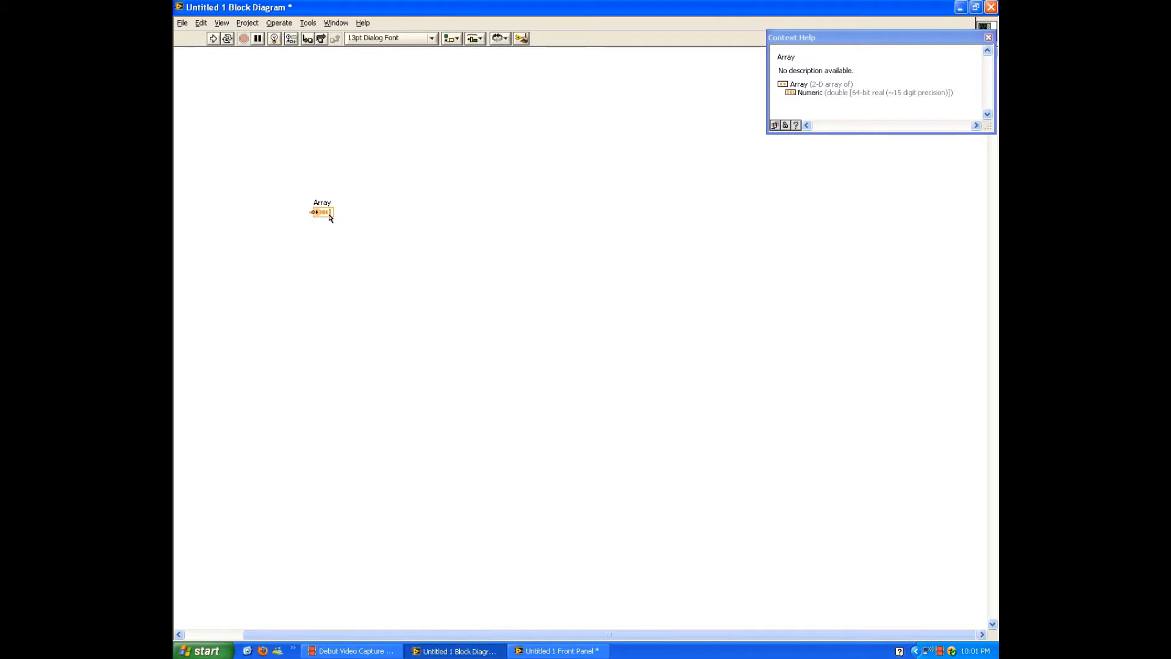
# Step: Change the Array terminal on the block diagram into a 2-D numeric array constant
pyautogui.rightClick(321, 211)
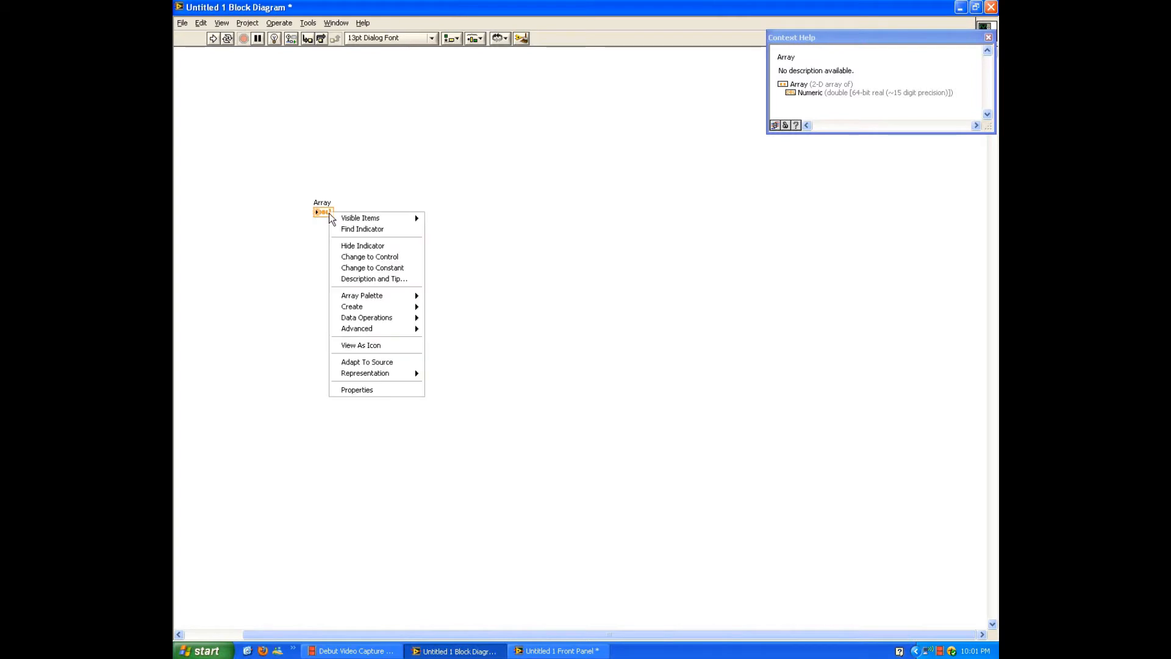
pyautogui.moveTo(370, 257)
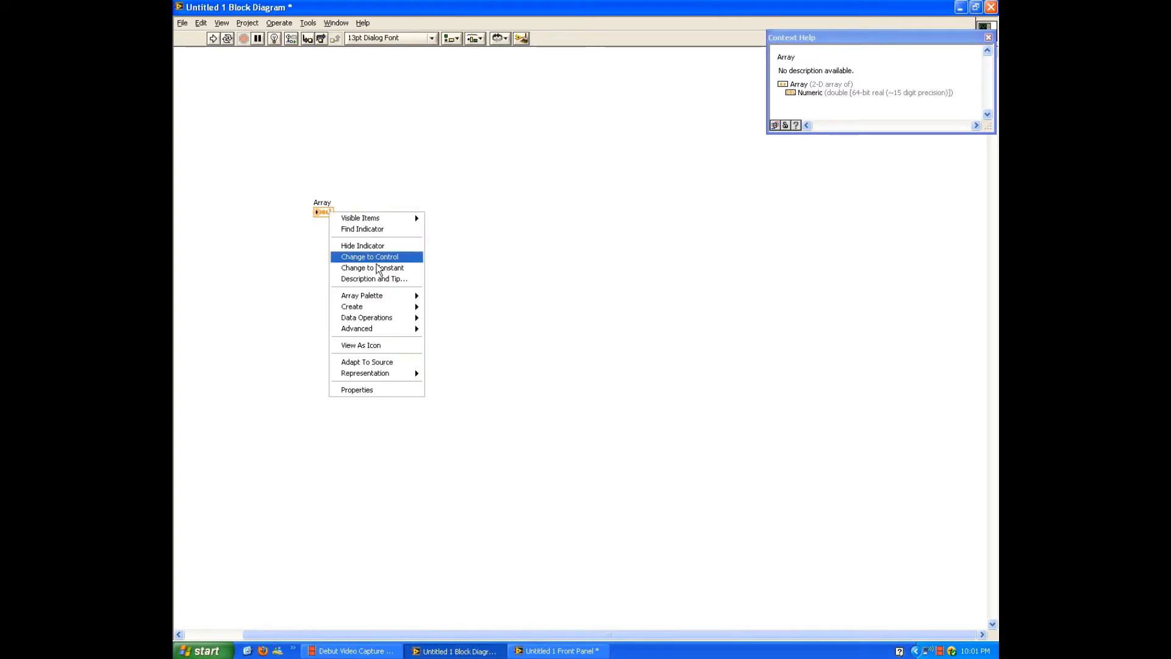
pyautogui.moveTo(383, 271)
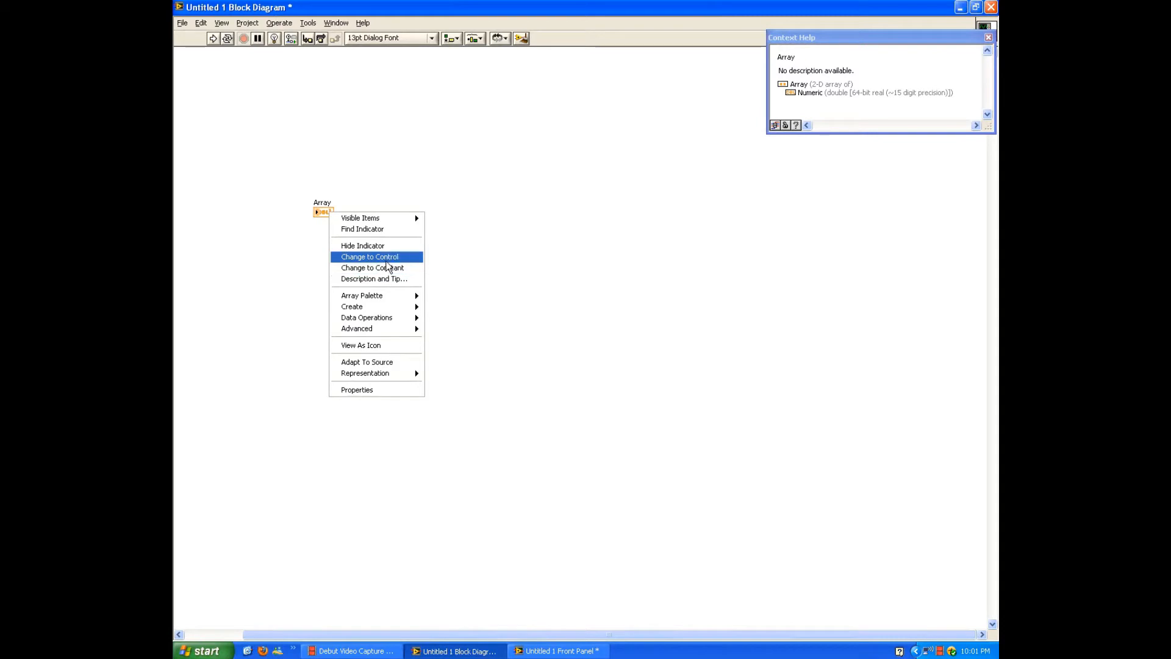
pyautogui.click(368, 256)
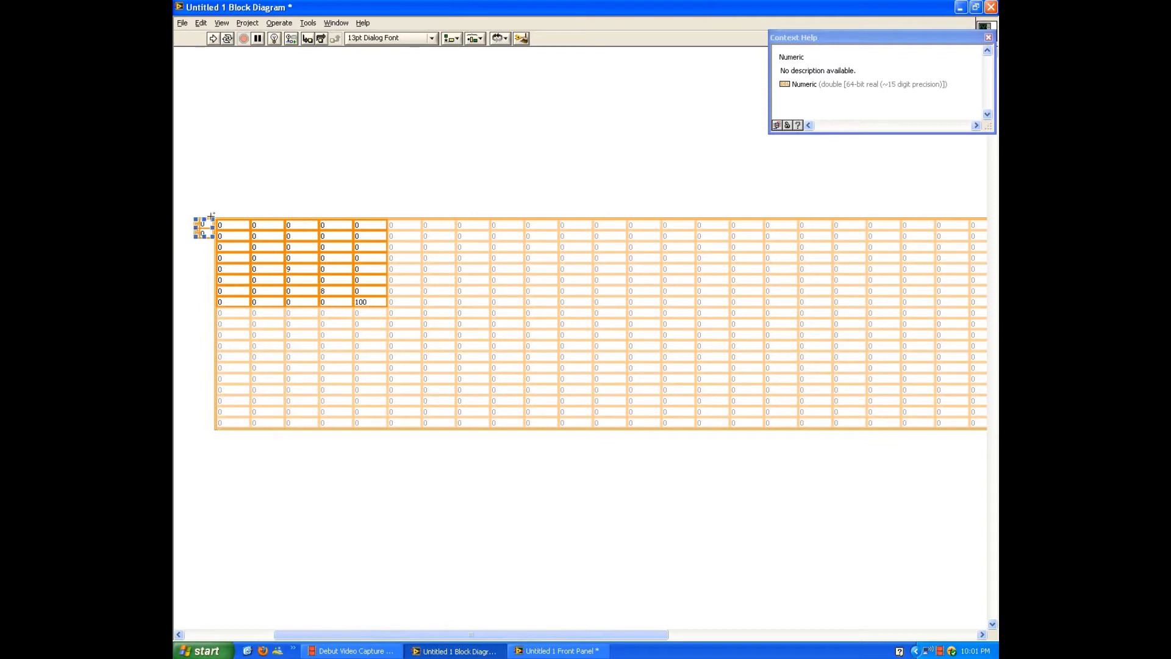
pyautogui.click(201, 224)
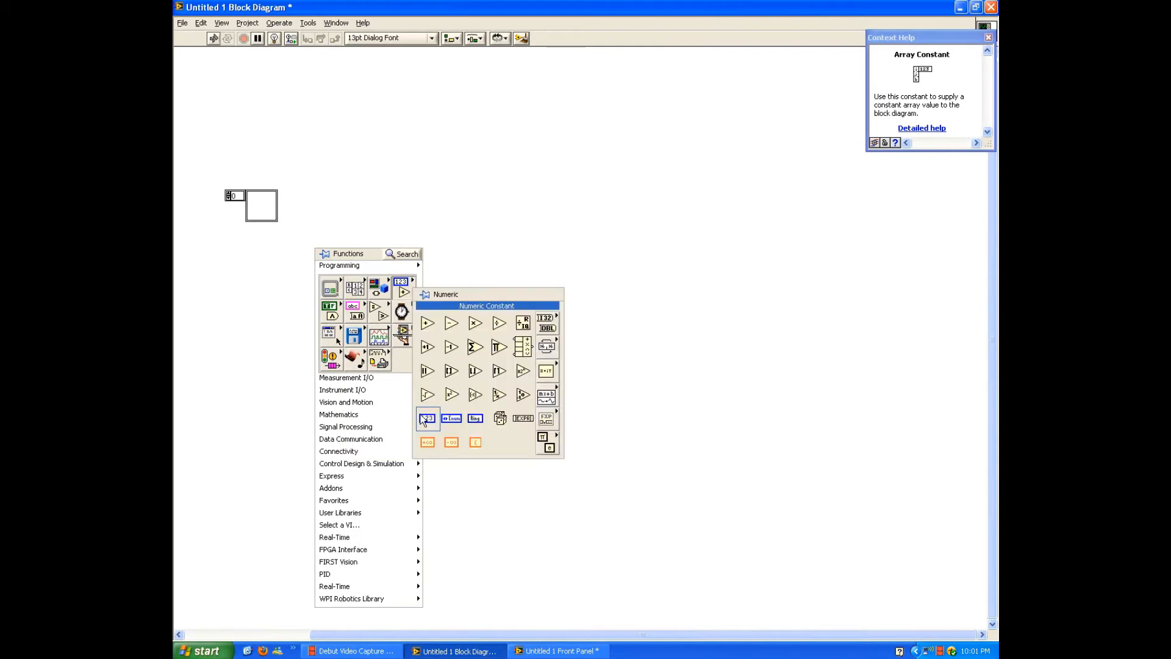
# Step: Fill the empty array constant with a numeric constant, widen it to ten elements and enter 10
pyautogui.click(427, 417)
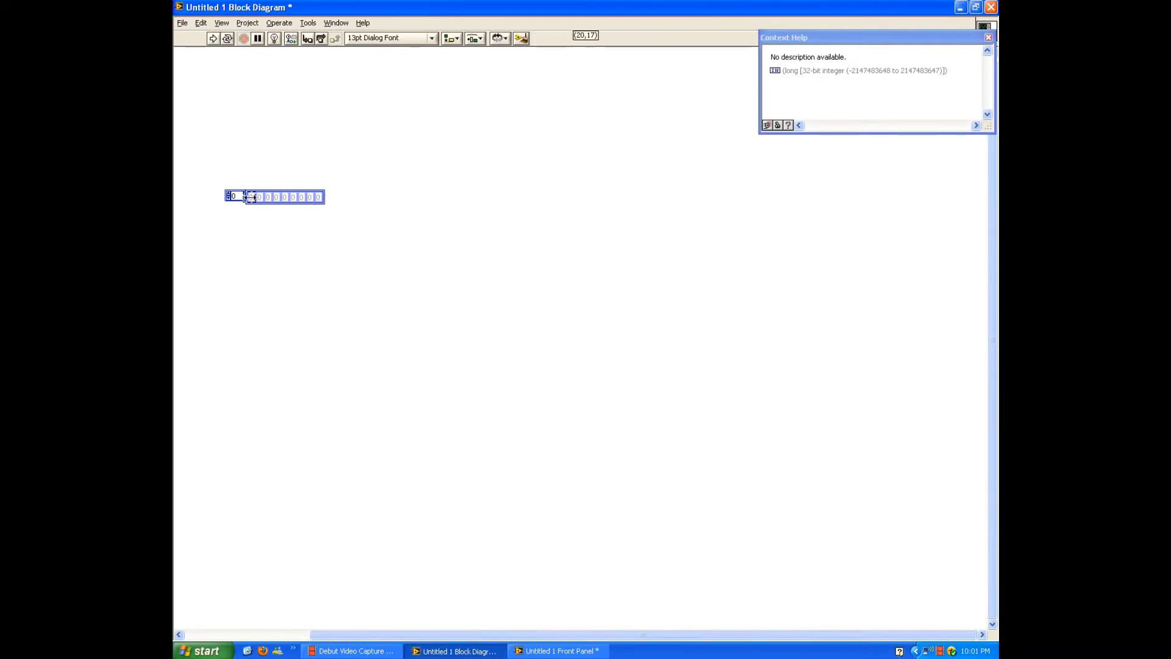
pyautogui.moveTo(322, 196); pyautogui.dragTo(381, 196)
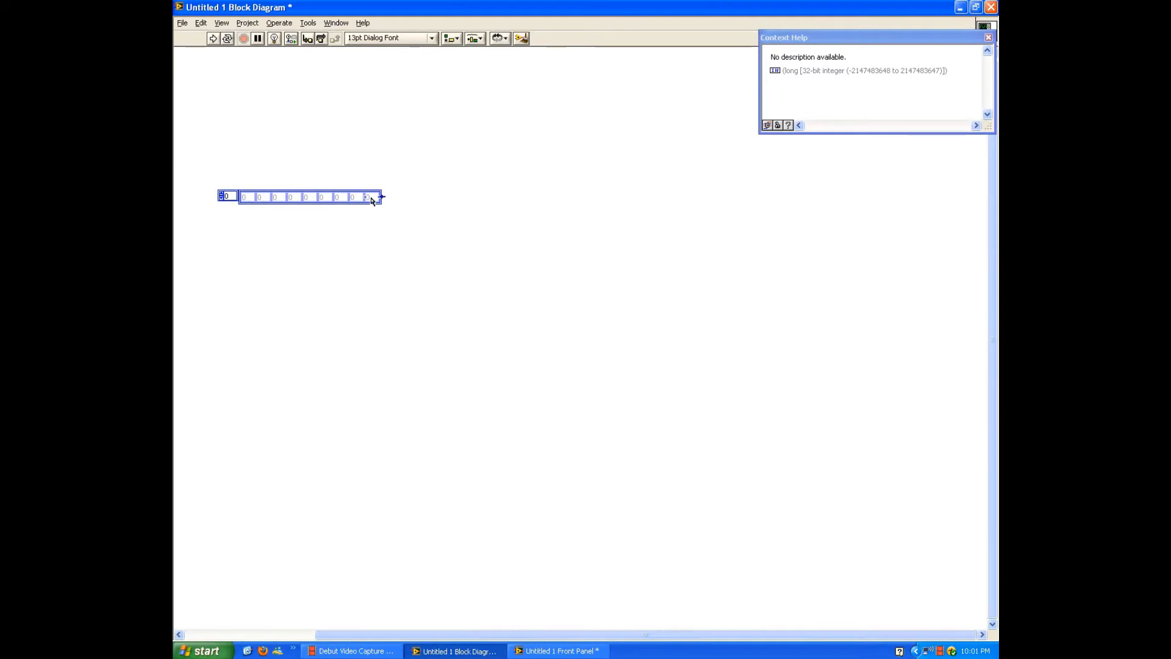
pyautogui.write('10')
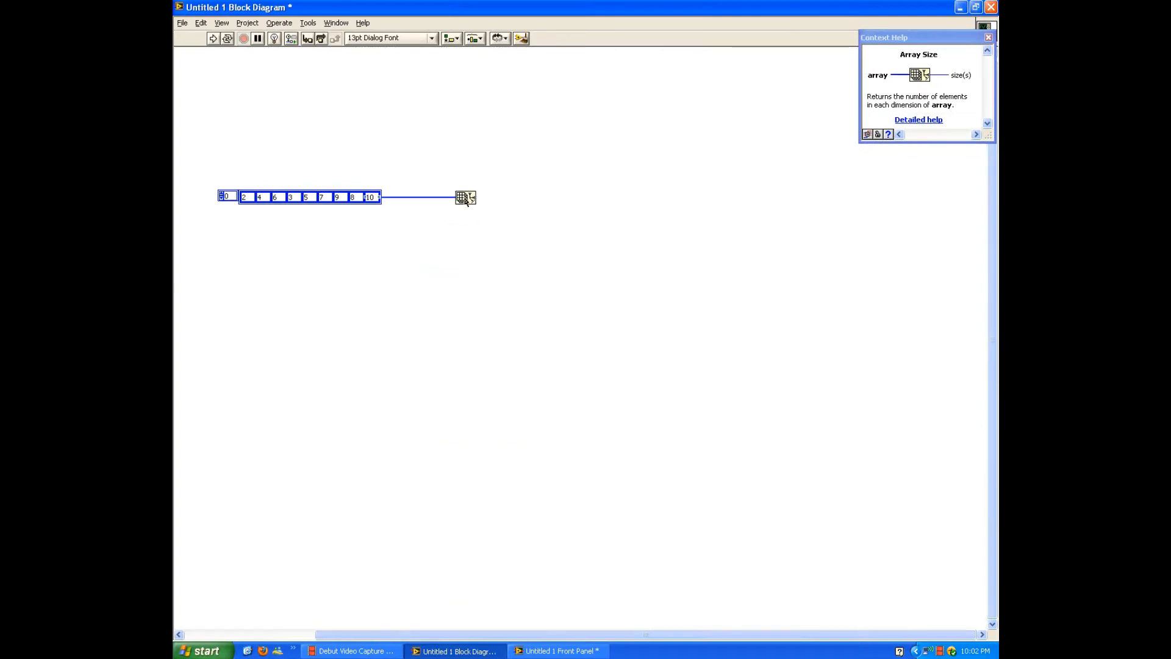
# Step: Create a size(s) indicator for Array Size and wire the constant into a new Index Array function
pyautogui.rightClick(464, 198)
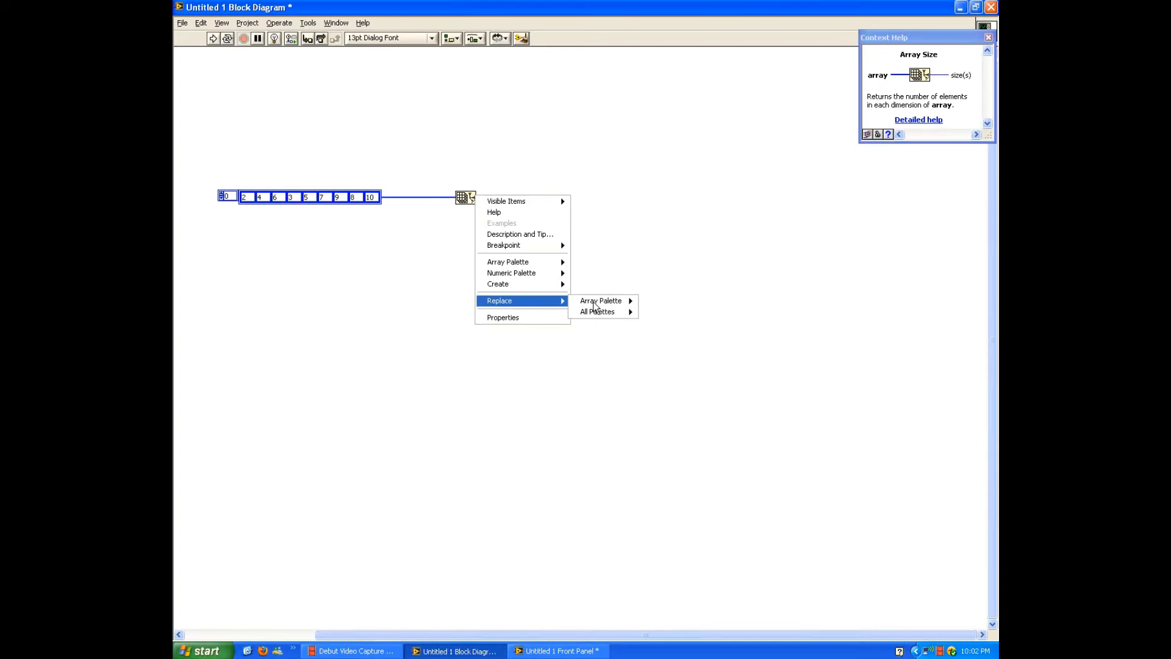
pyautogui.moveTo(498, 284)
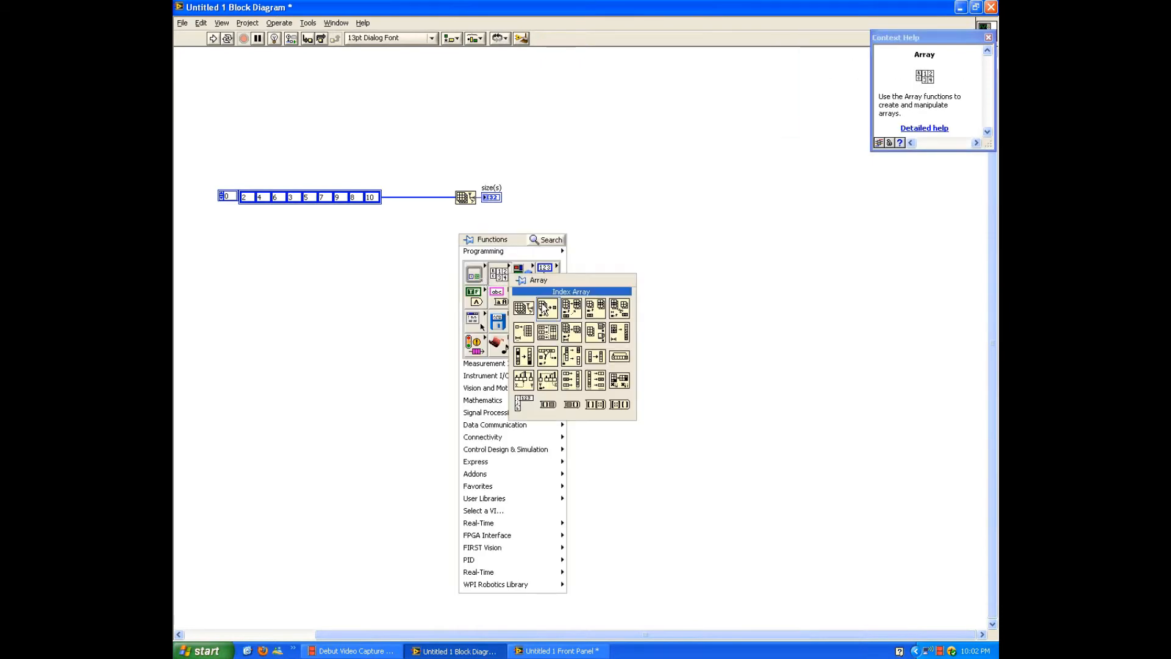
pyautogui.click(546, 308)
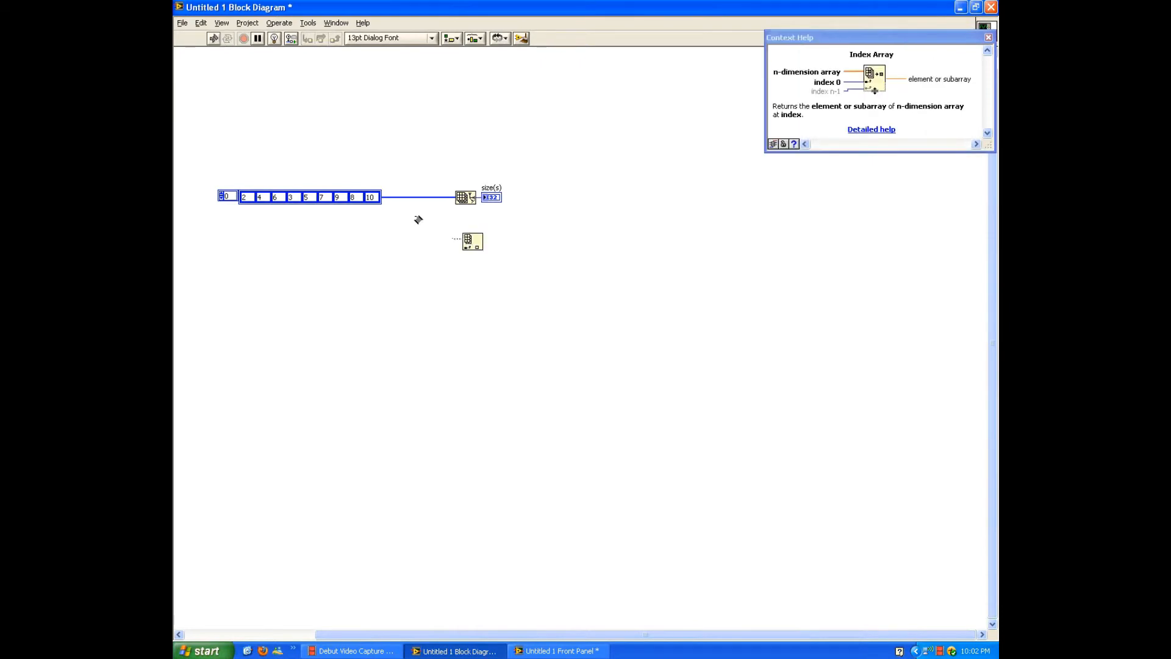
pyautogui.moveTo(416, 197); pyautogui.dragTo(468, 243)
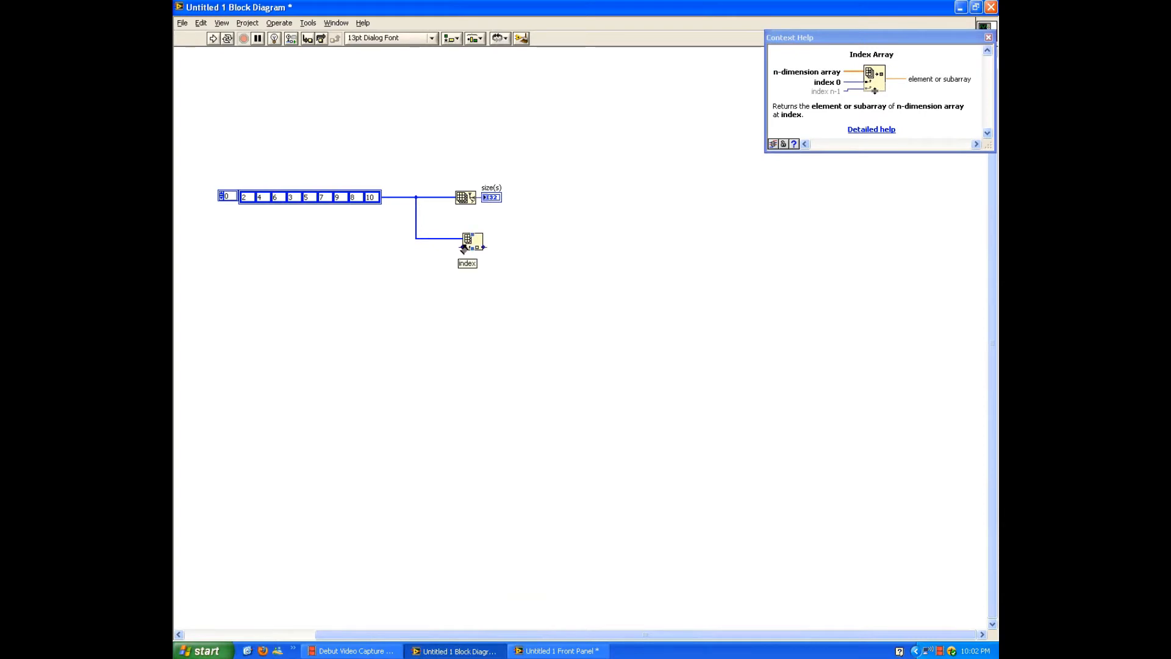
# Step: Create an index control and an element indicator on the Index Array terminals
pyautogui.rightClick(471, 239)
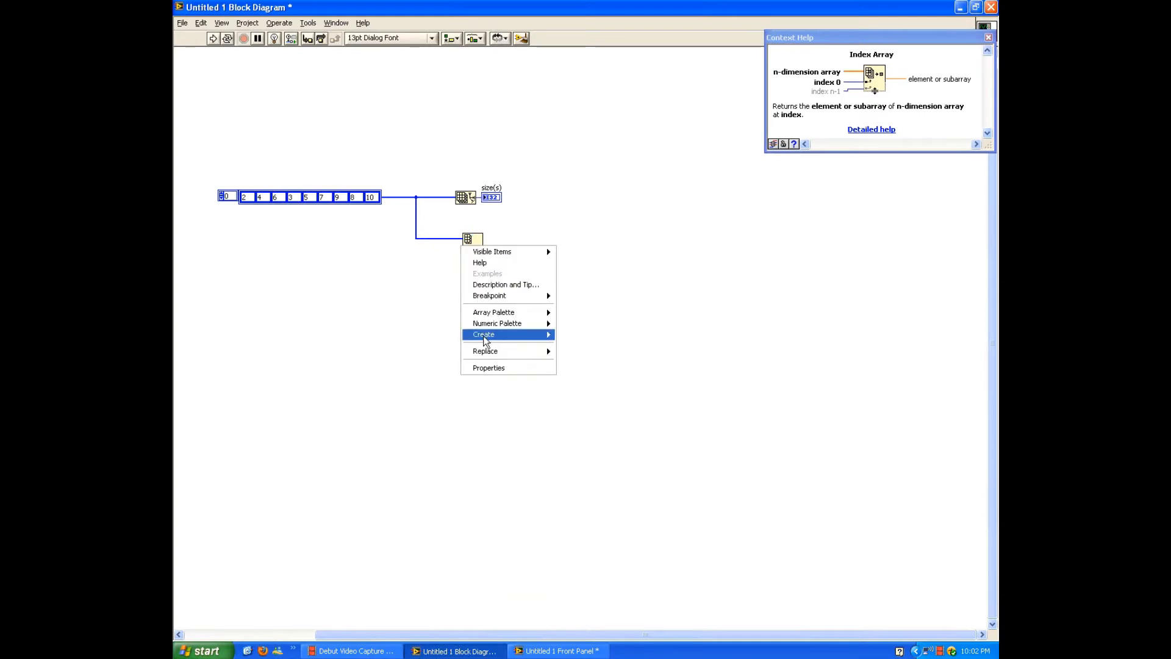
pyautogui.moveTo(484, 334)
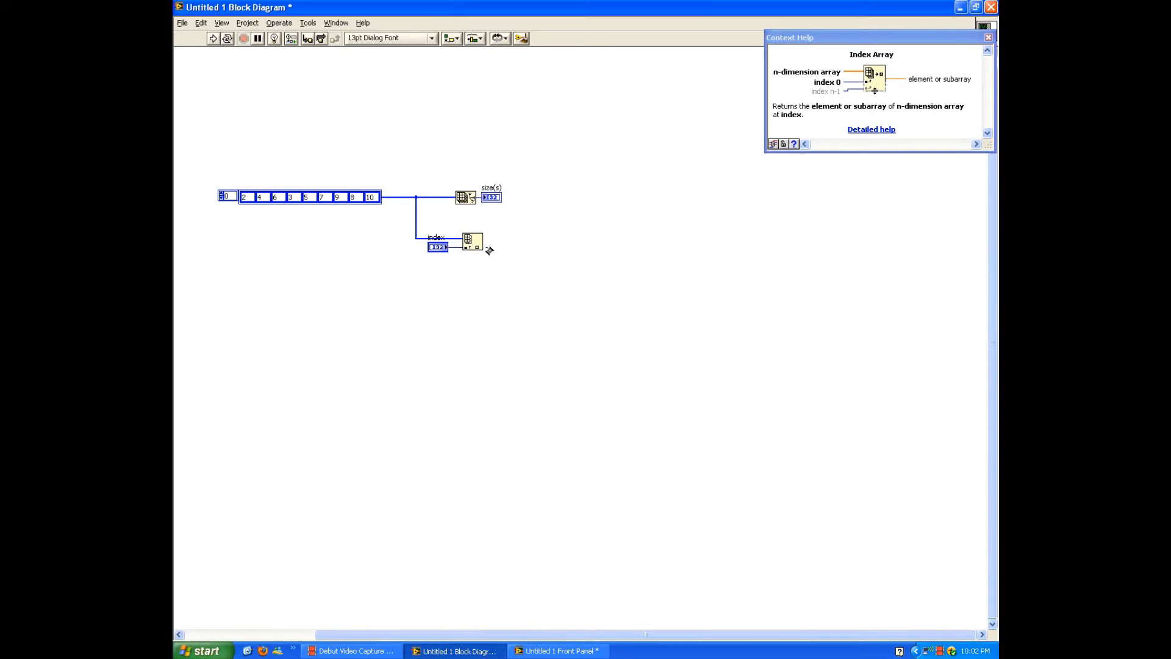
pyautogui.rightClick(468, 241)
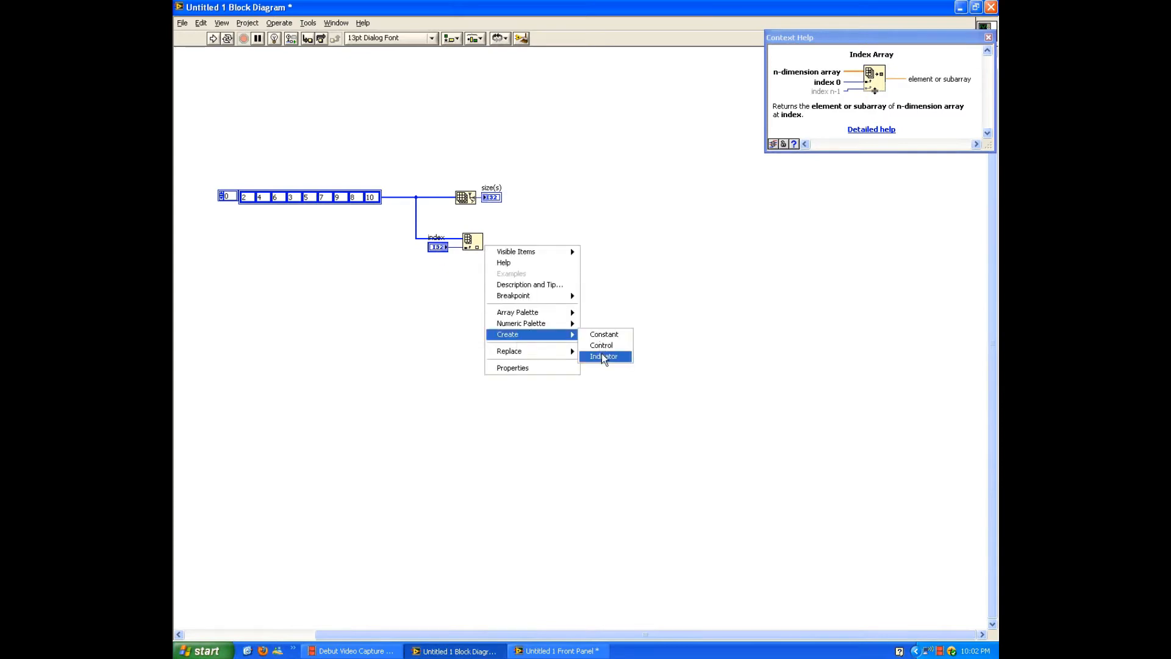
pyautogui.click(604, 355)
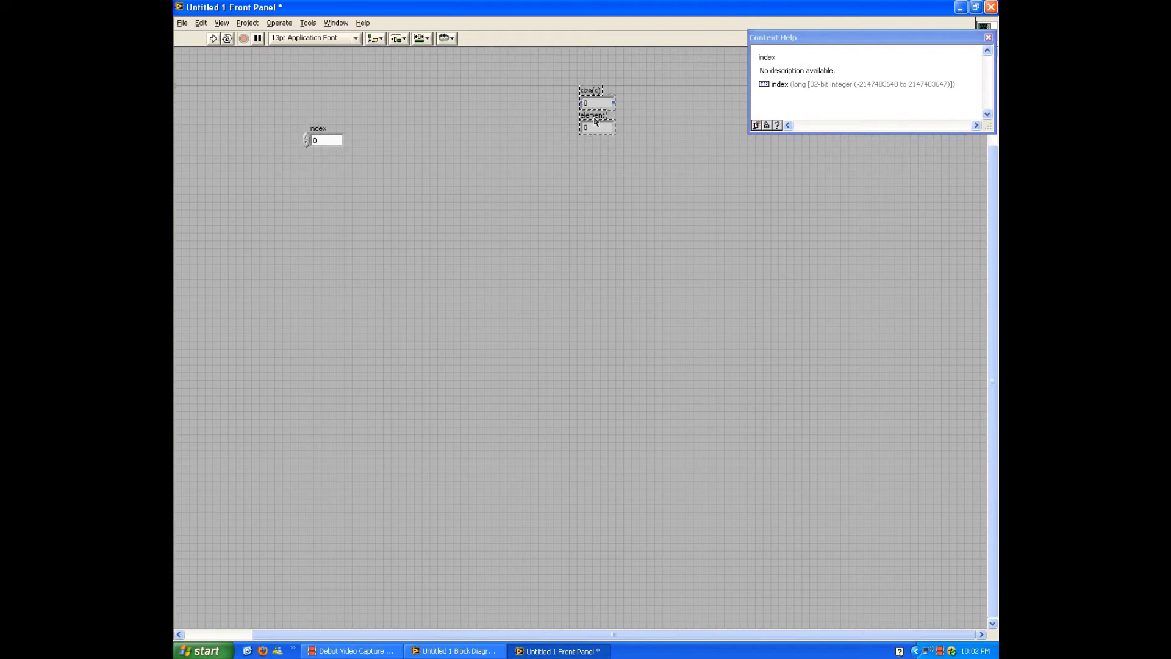
# Step: Arrange the element indicator beside the index control and run the VI to read 9 elements
pyautogui.moveTo(597, 109); pyautogui.dragTo(392, 145)
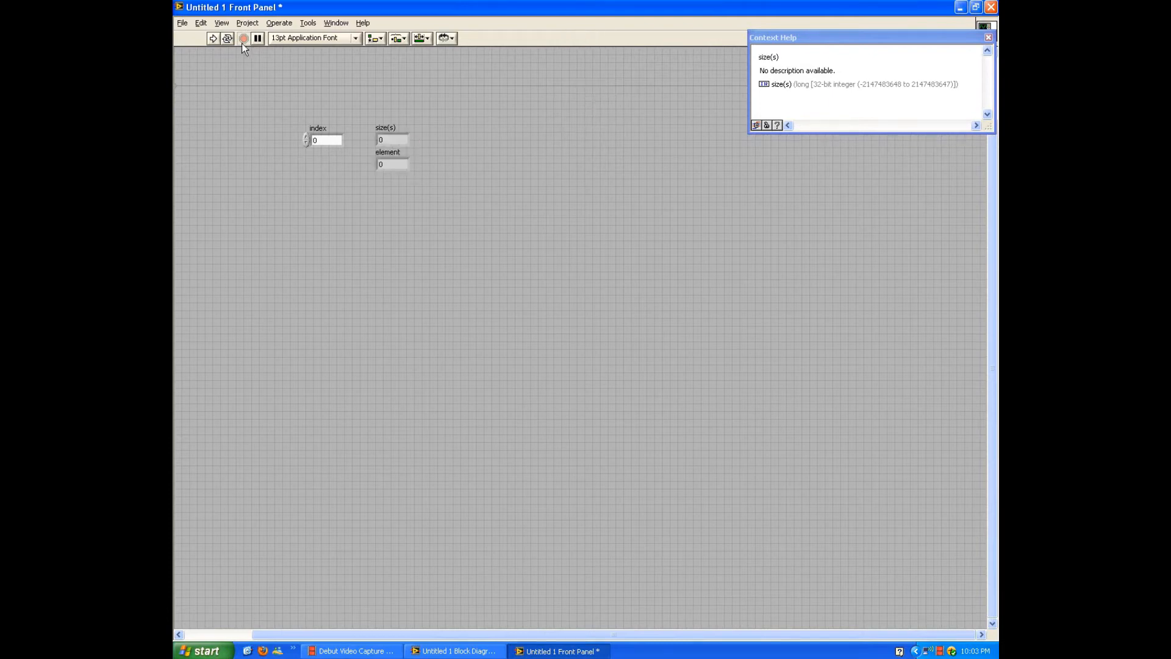
pyautogui.click(213, 38)
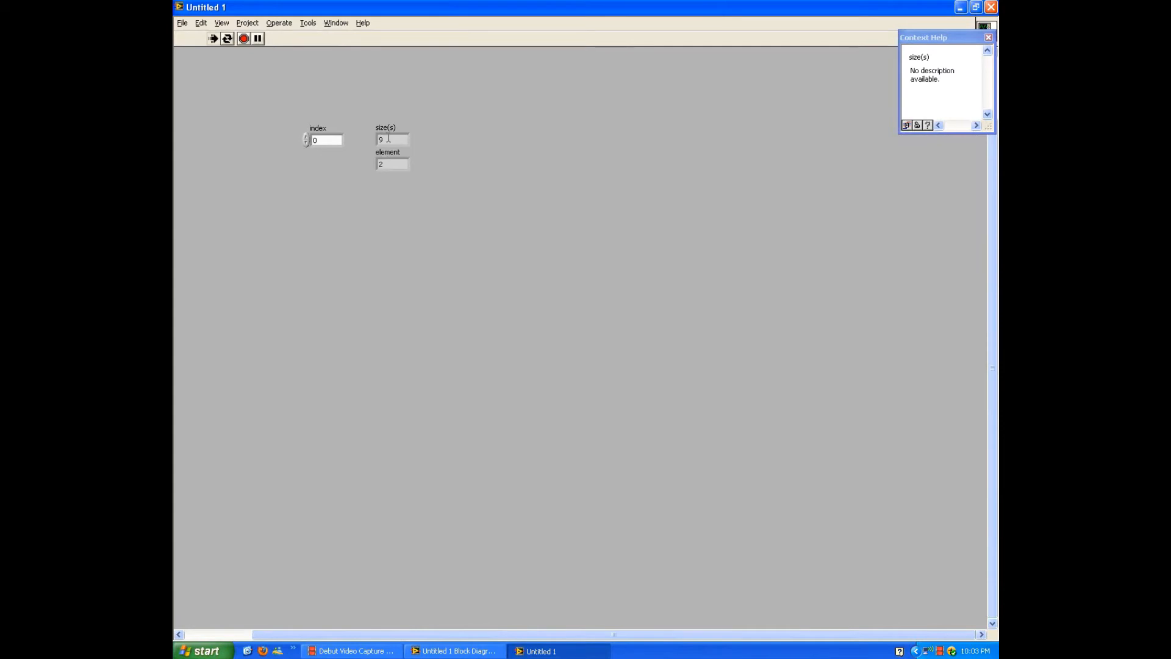
pyautogui.moveTo(359, 155)
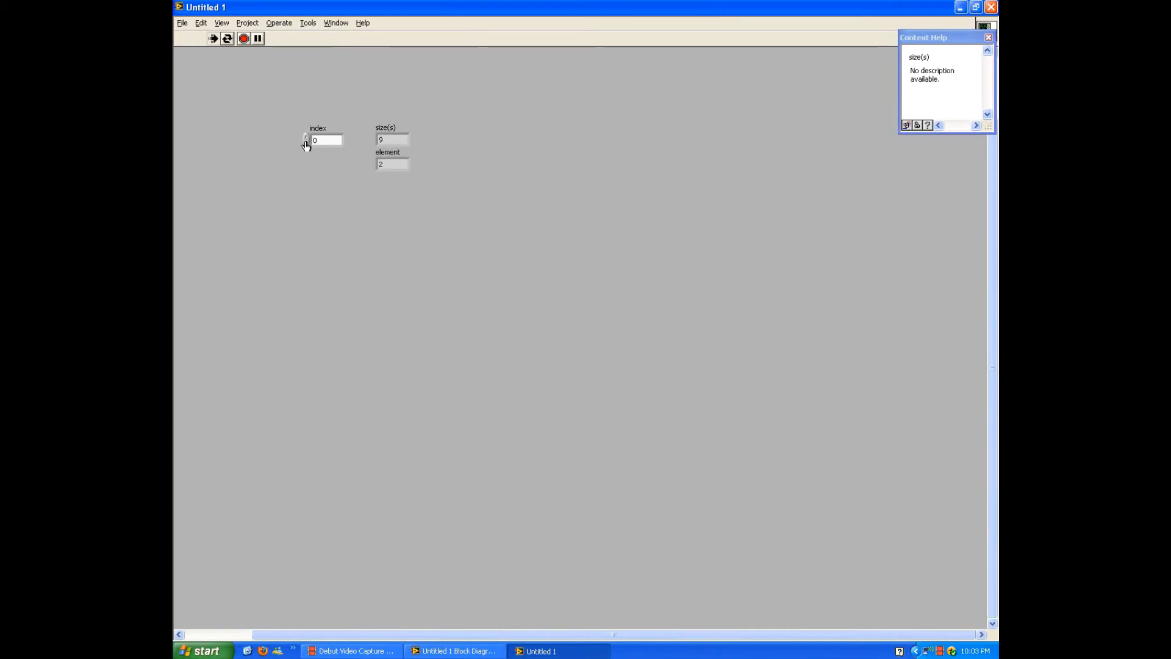
pyautogui.moveTo(308, 140)
pyautogui.write('24')
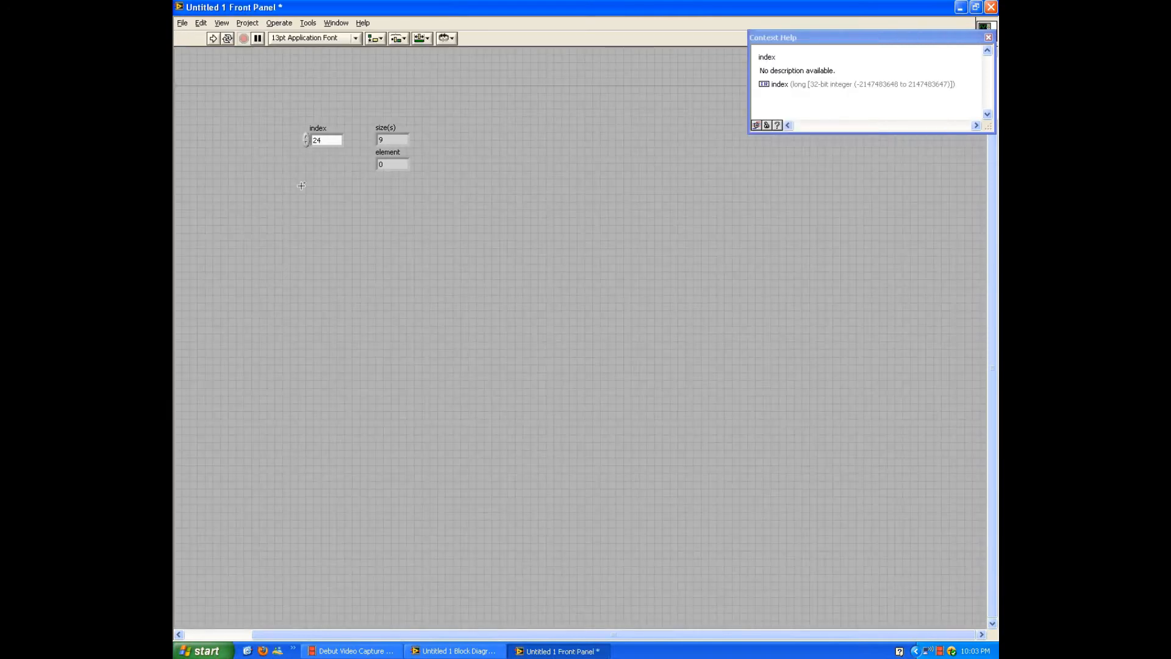
pyautogui.click(454, 650)
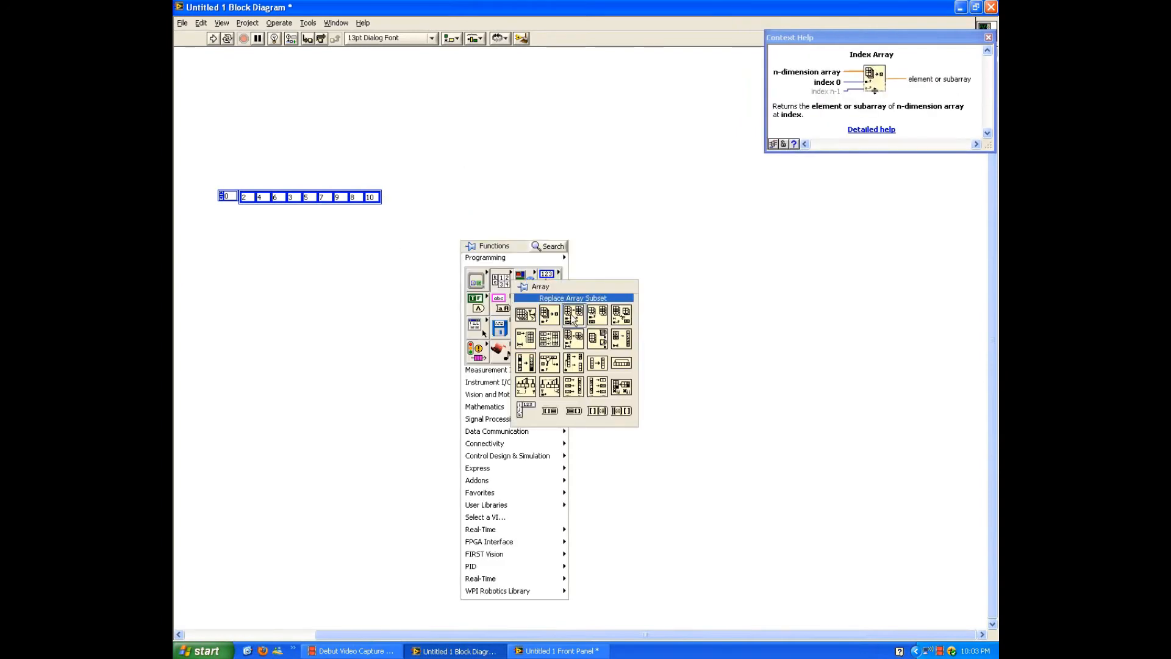
# Step: Place Replace Array Subset and Insert Into Array, wiring the array and a 0 index into both
pyautogui.click(573, 298)
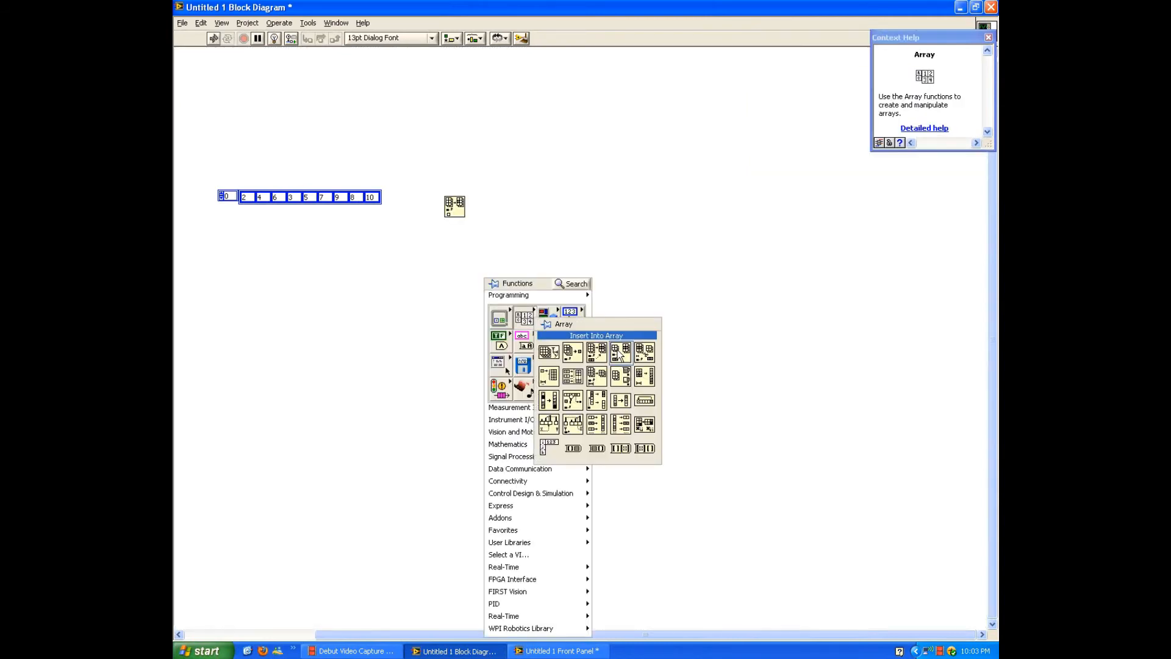
pyautogui.click(595, 335)
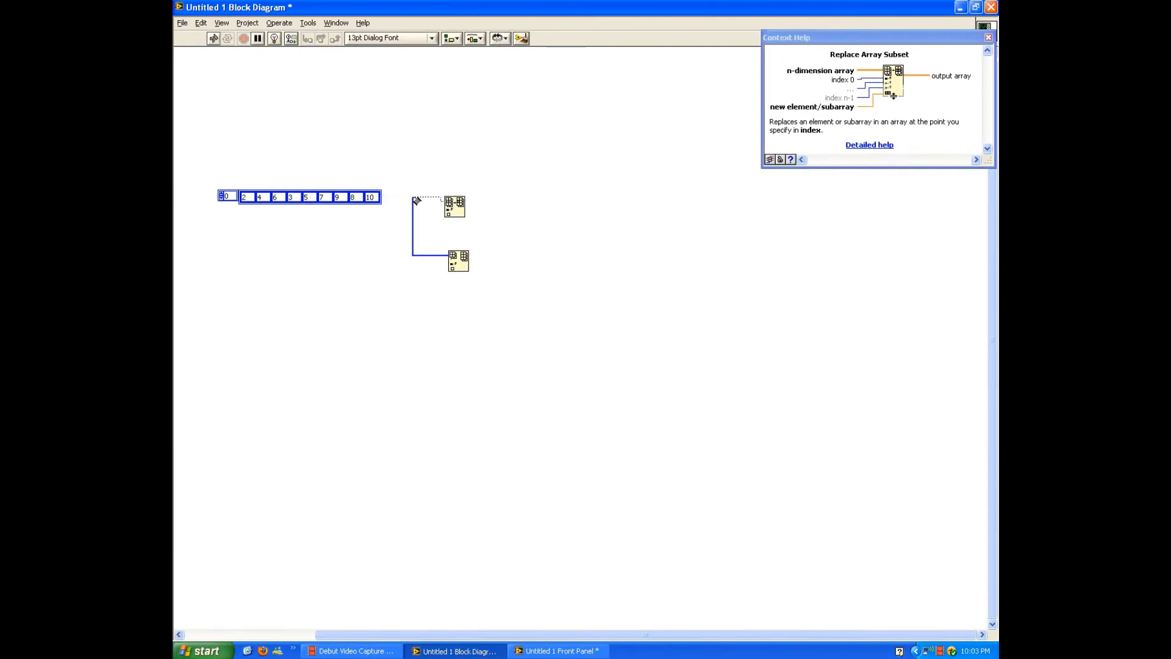
pyautogui.click(446, 201)
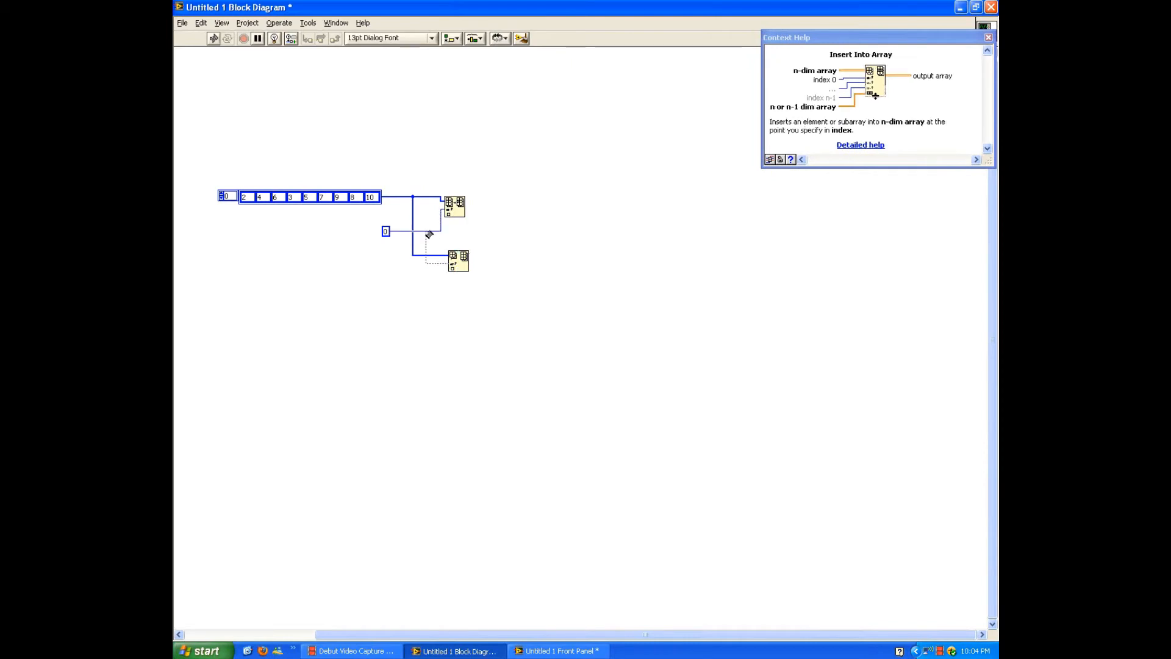
pyautogui.click(385, 232)
pyautogui.write('2')
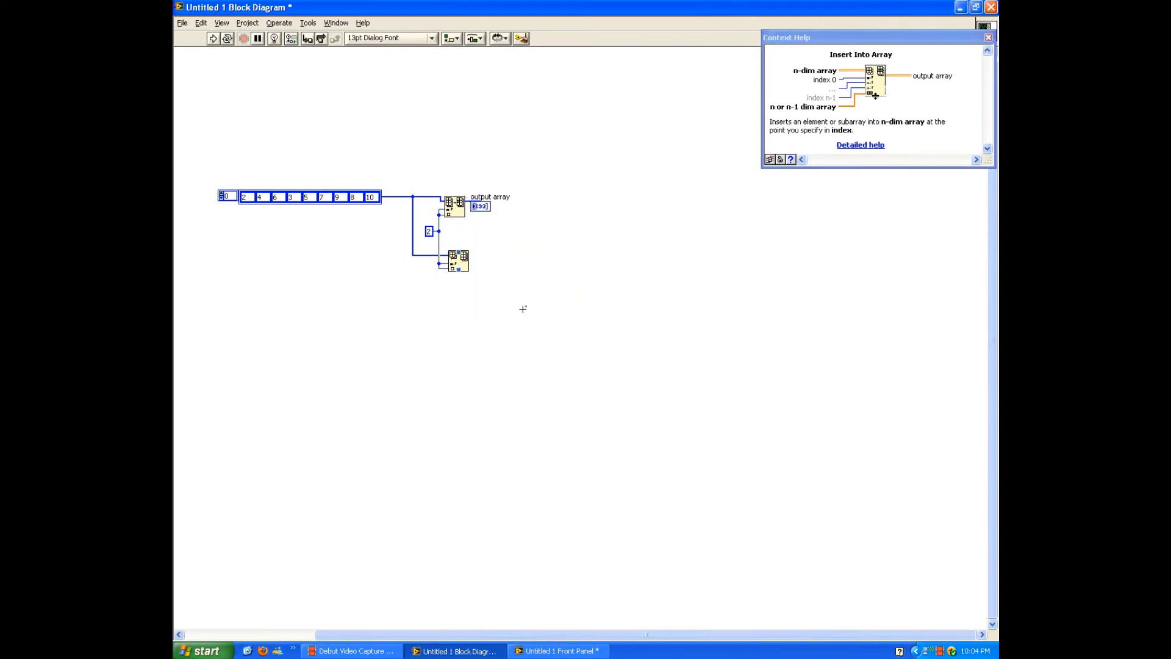
# Step: Create an output array 2 indicator for the insert result and move it toward the panel centre
pyautogui.rightClick(458, 261)
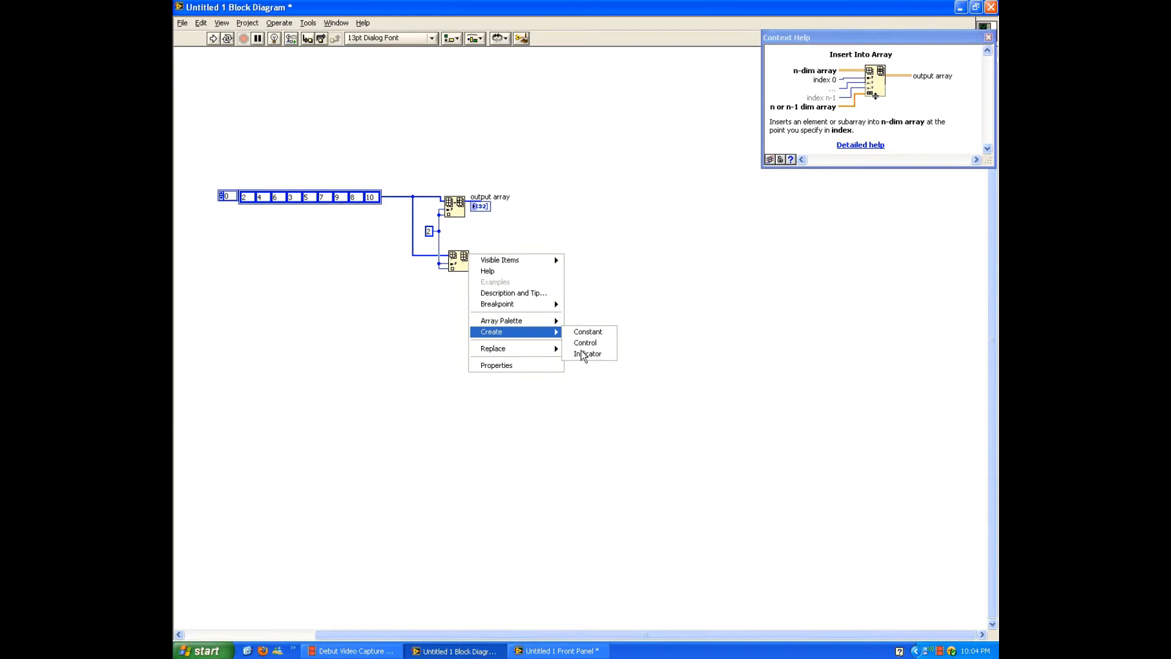
pyautogui.click(589, 354)
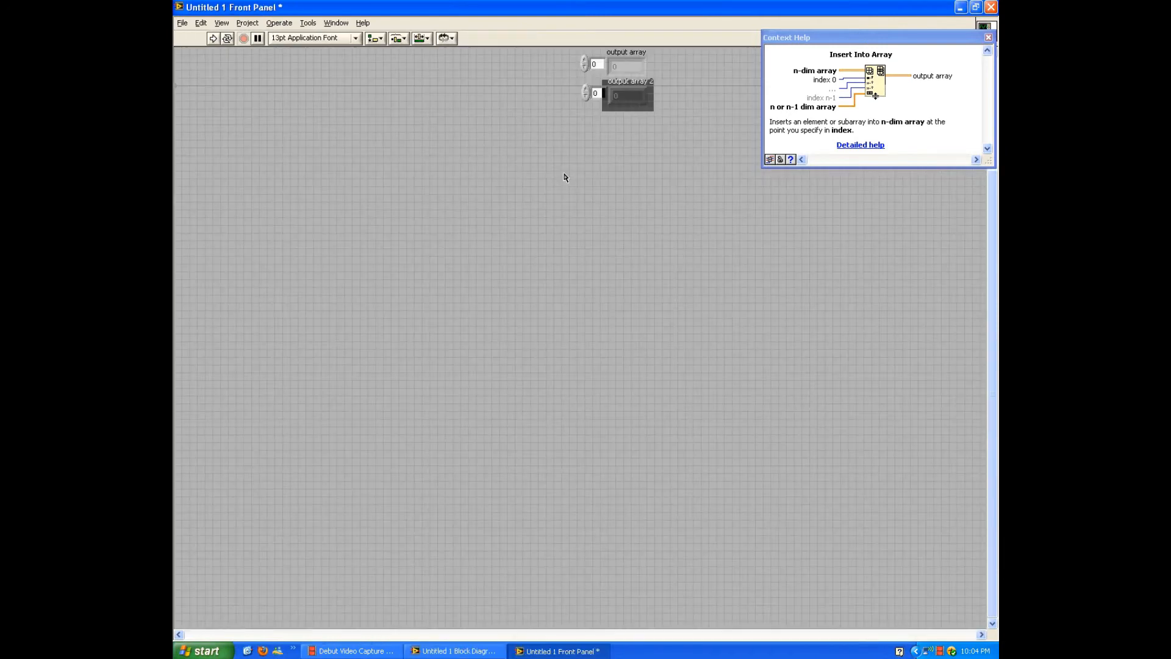
pyautogui.moveTo(627, 94); pyautogui.dragTo(390, 302)
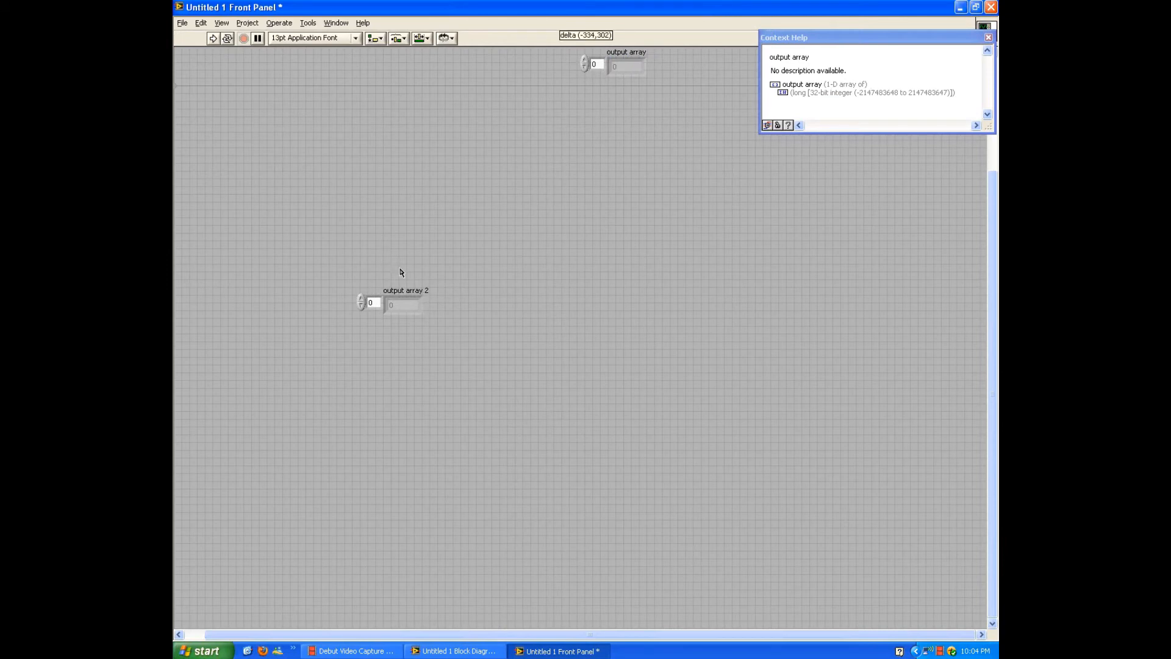
# Step: Run the VI to fill both output arrays with 2 through 10 and select both indicators together
pyautogui.click(454, 650)
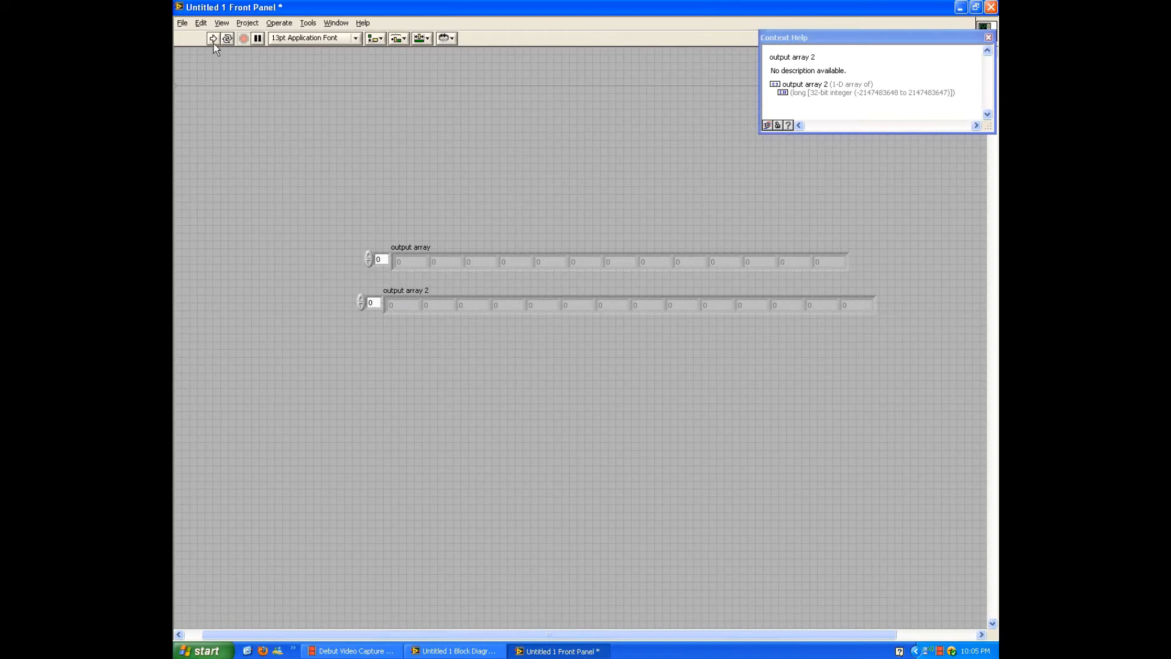
pyautogui.click(212, 38)
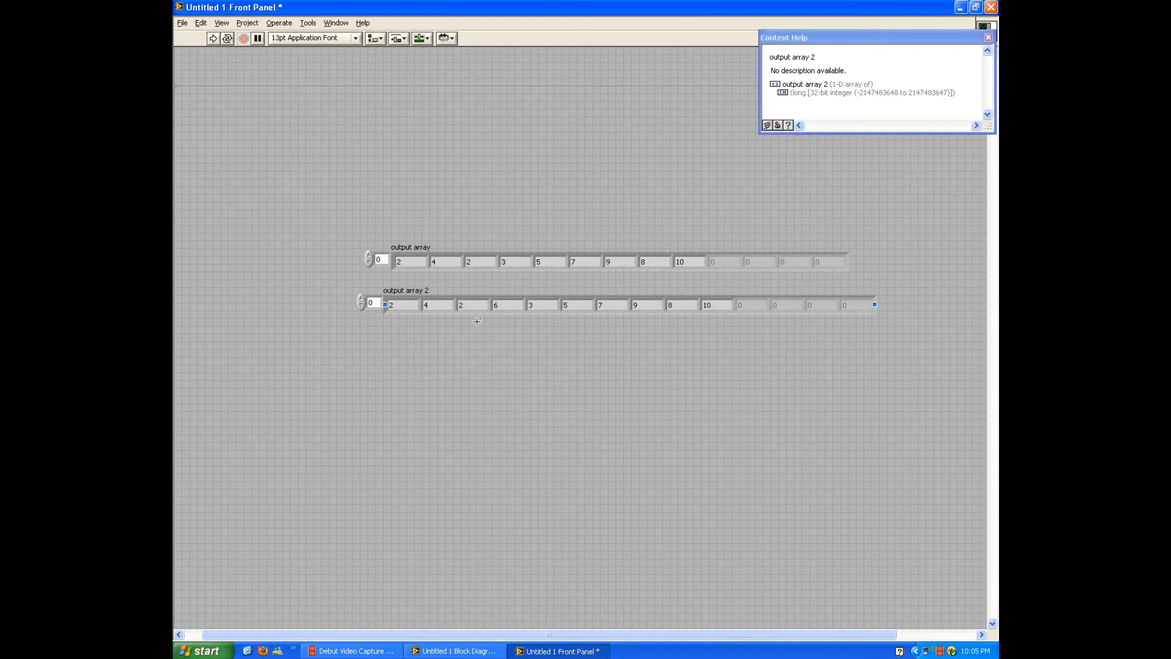
pyautogui.moveTo(638, 319)
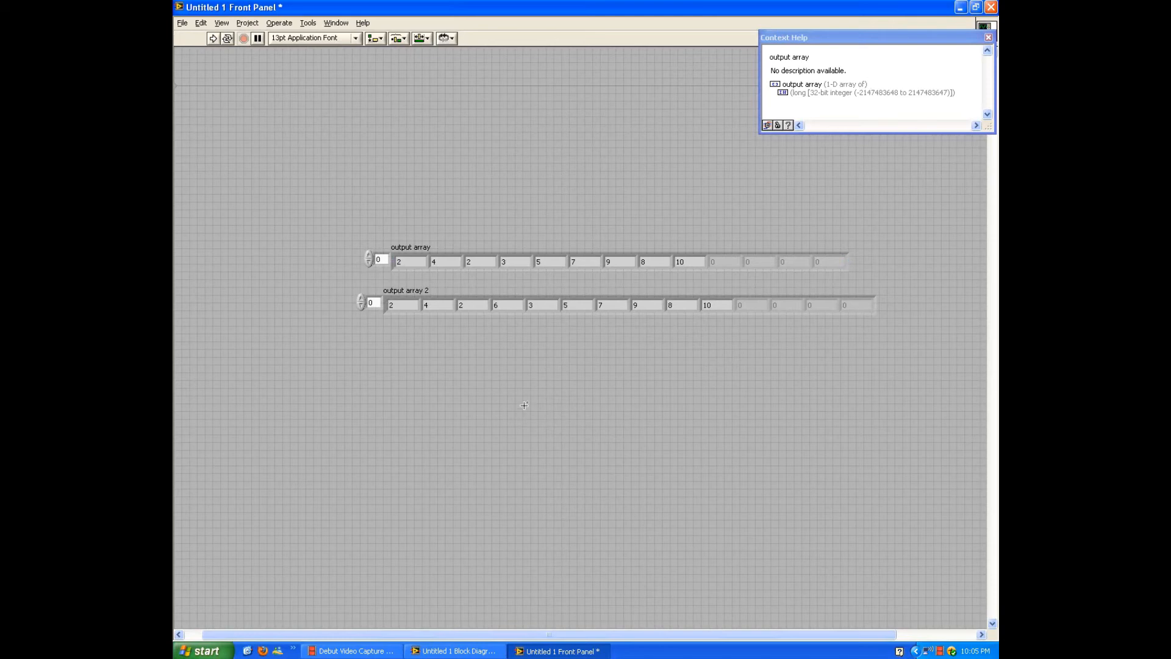
pyautogui.moveTo(521, 400)
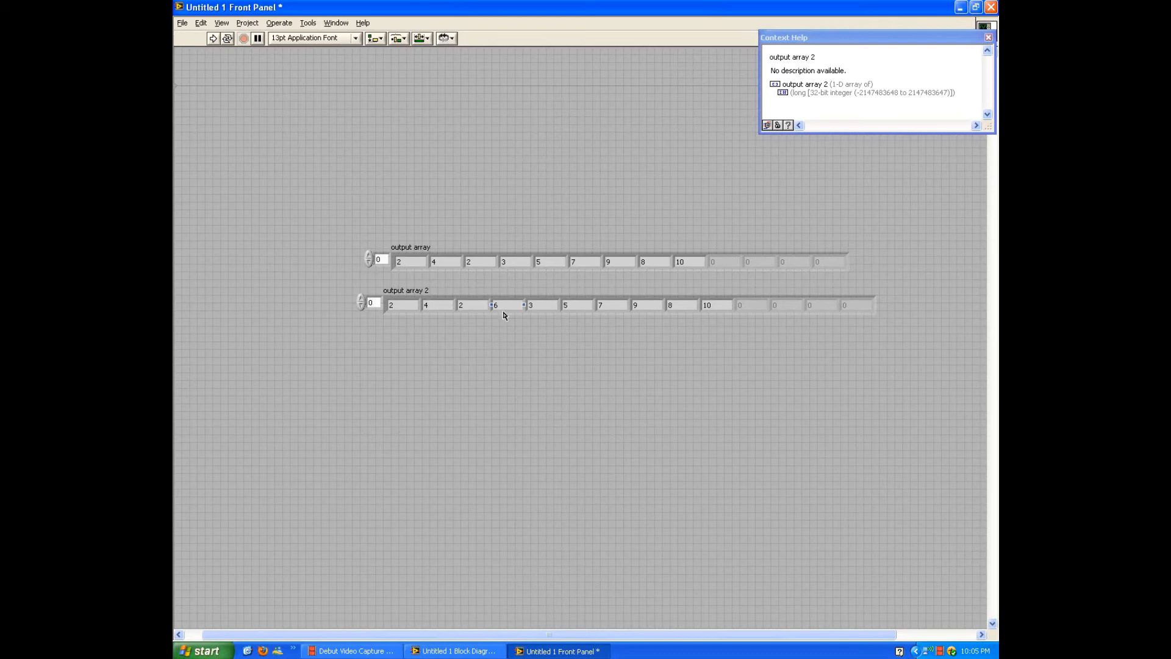
pyautogui.click(494, 303)
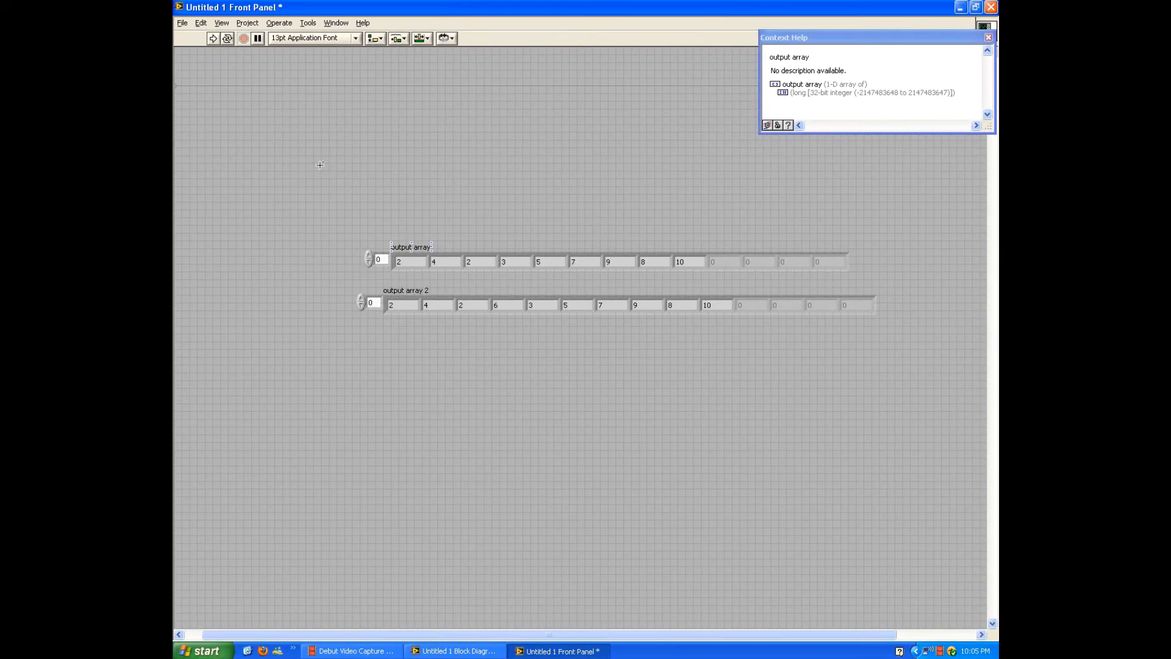
pyautogui.moveTo(320, 165); pyautogui.dragTo(891, 359)
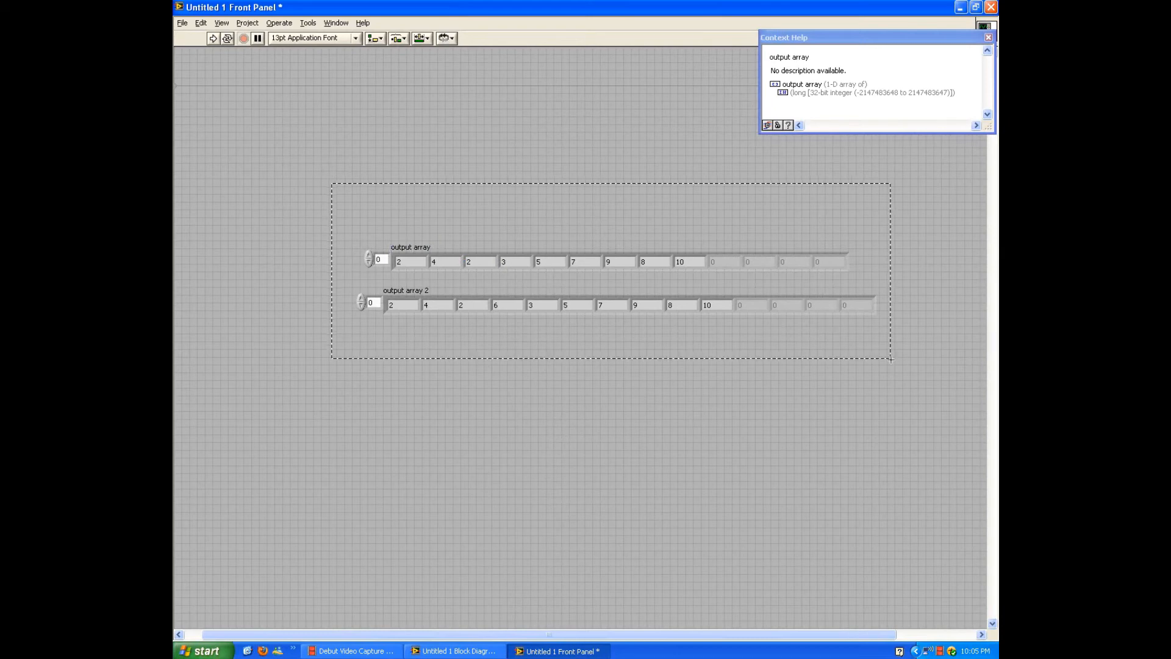
# Step: Place a Delete From Array function and create a constant for its length input
pyautogui.click(453, 650)
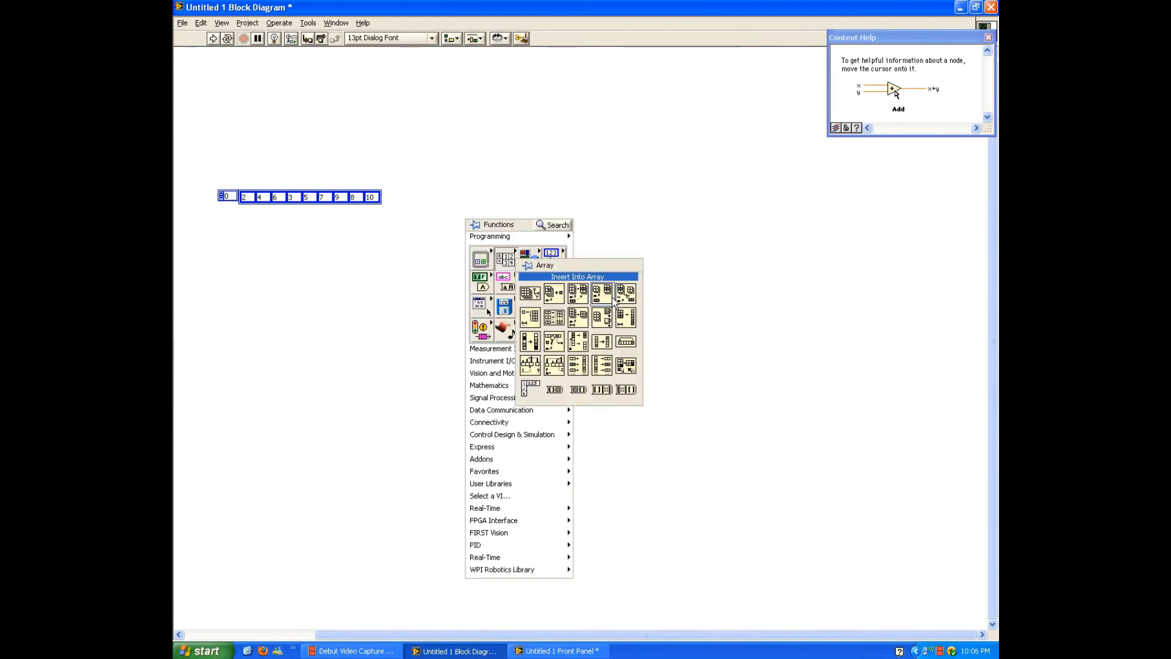
pyautogui.click(578, 291)
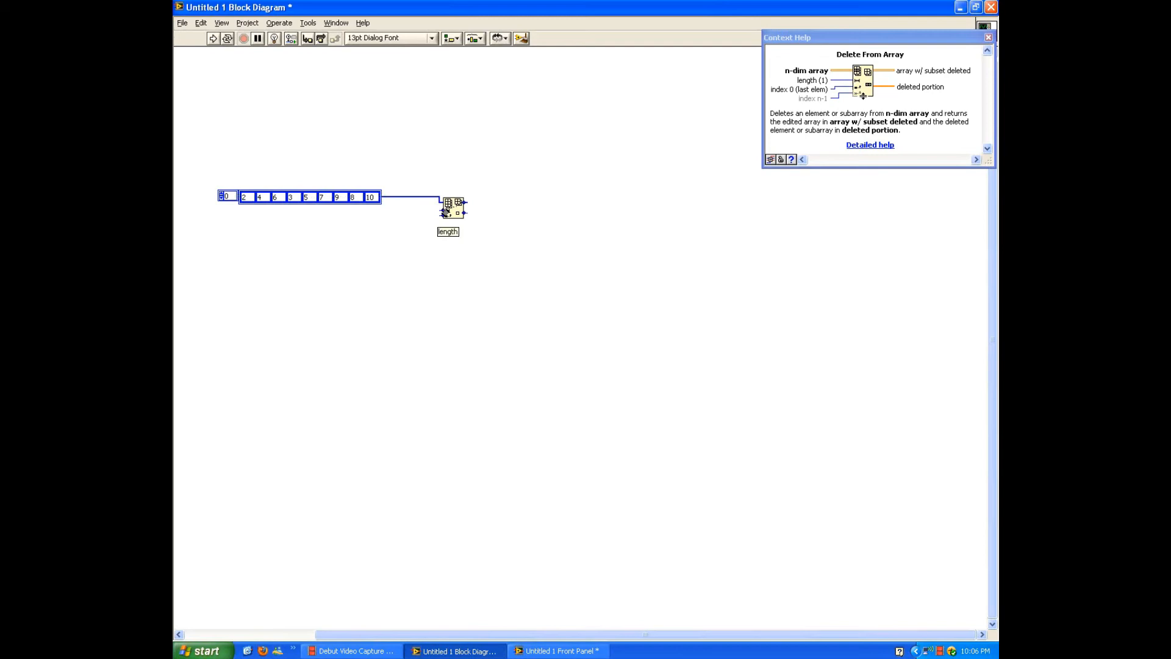
pyautogui.rightClick(452, 208)
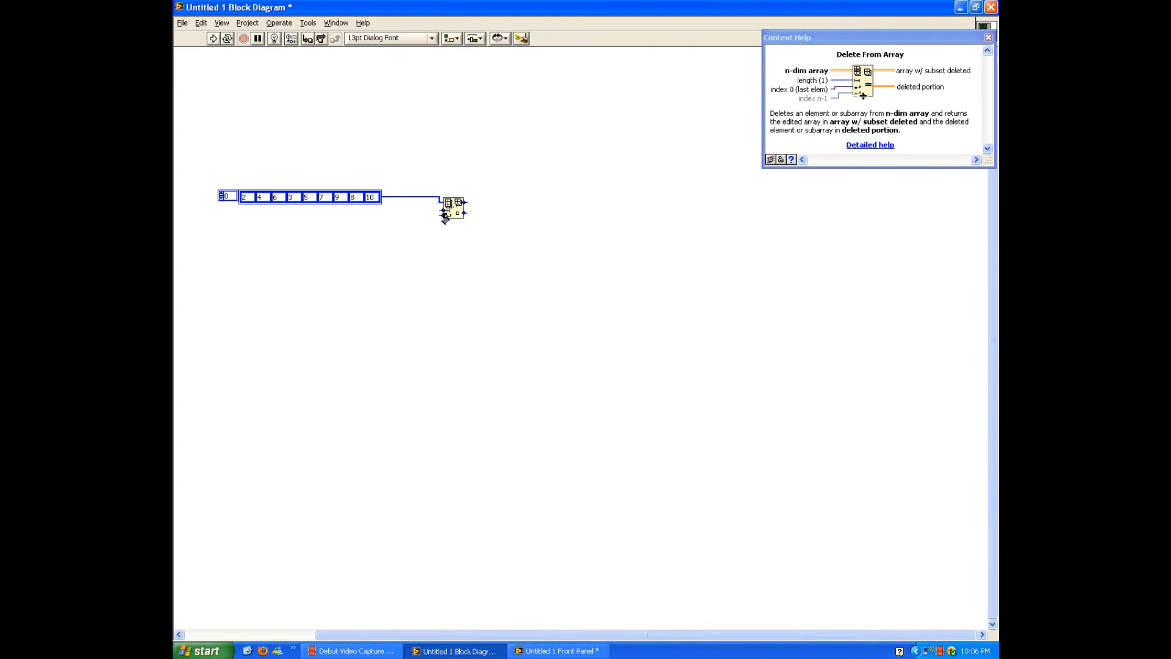
pyautogui.moveTo(267, 232)
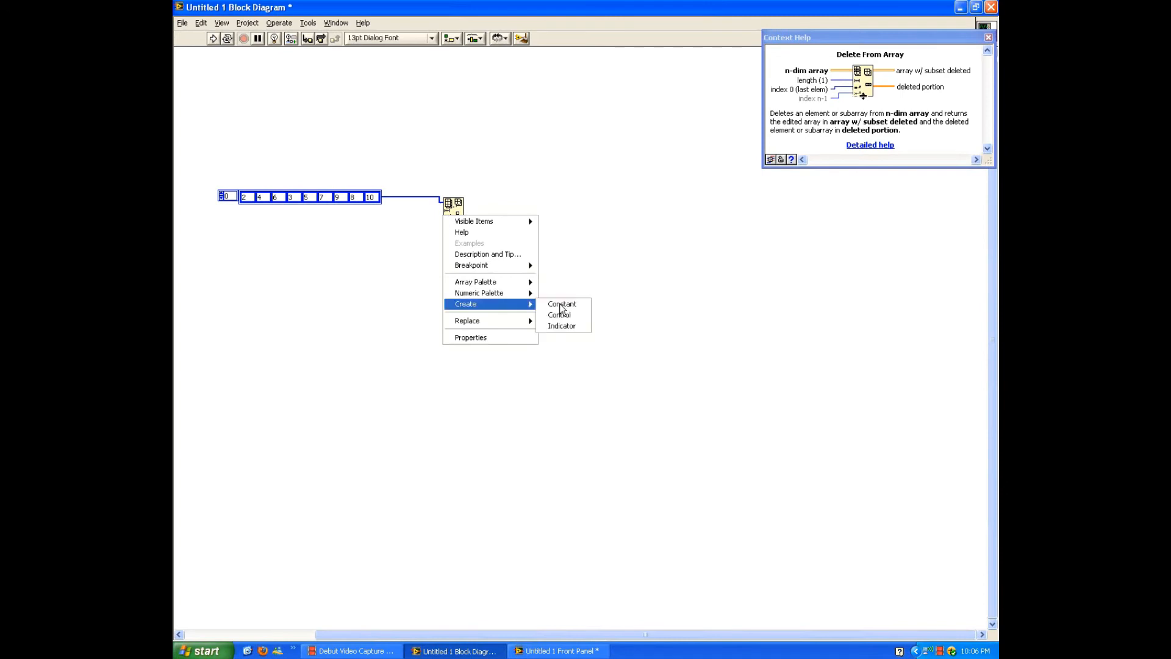
pyautogui.click(561, 304)
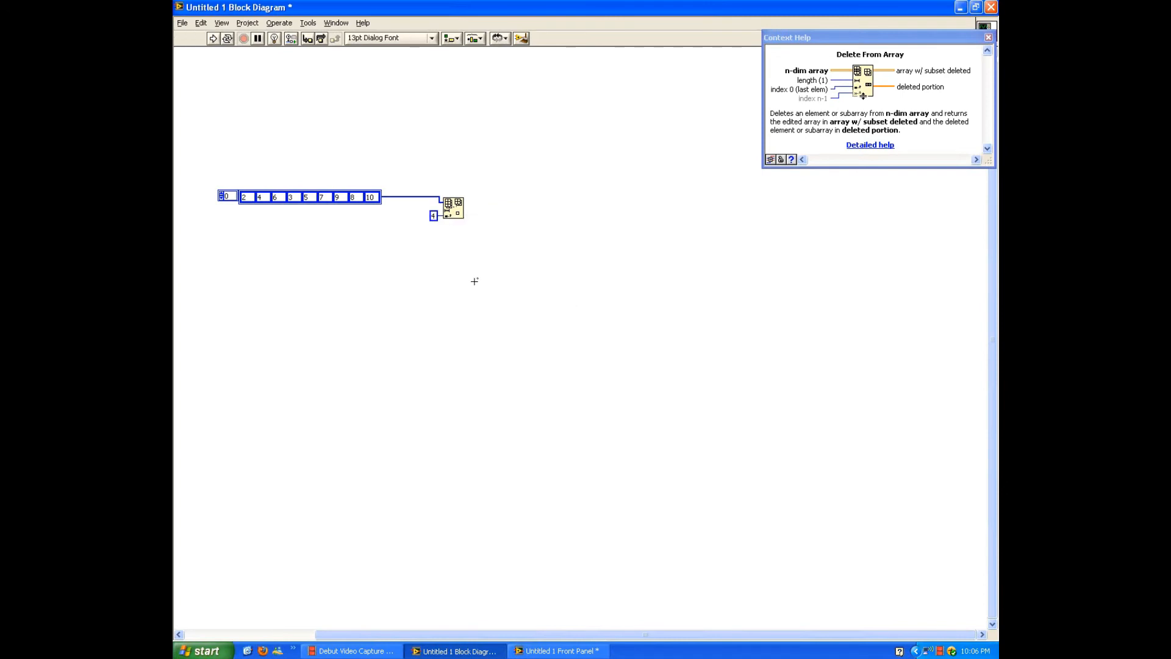
pyautogui.moveTo(445, 211)
pyautogui.write('2')
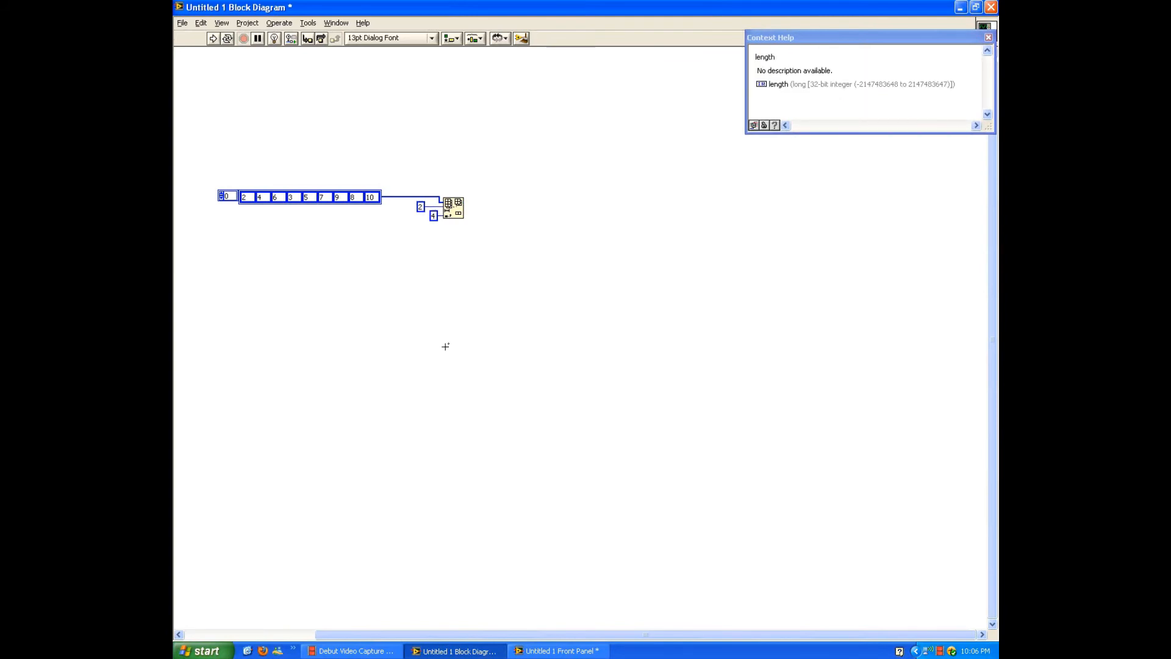
pyautogui.moveTo(451, 342)
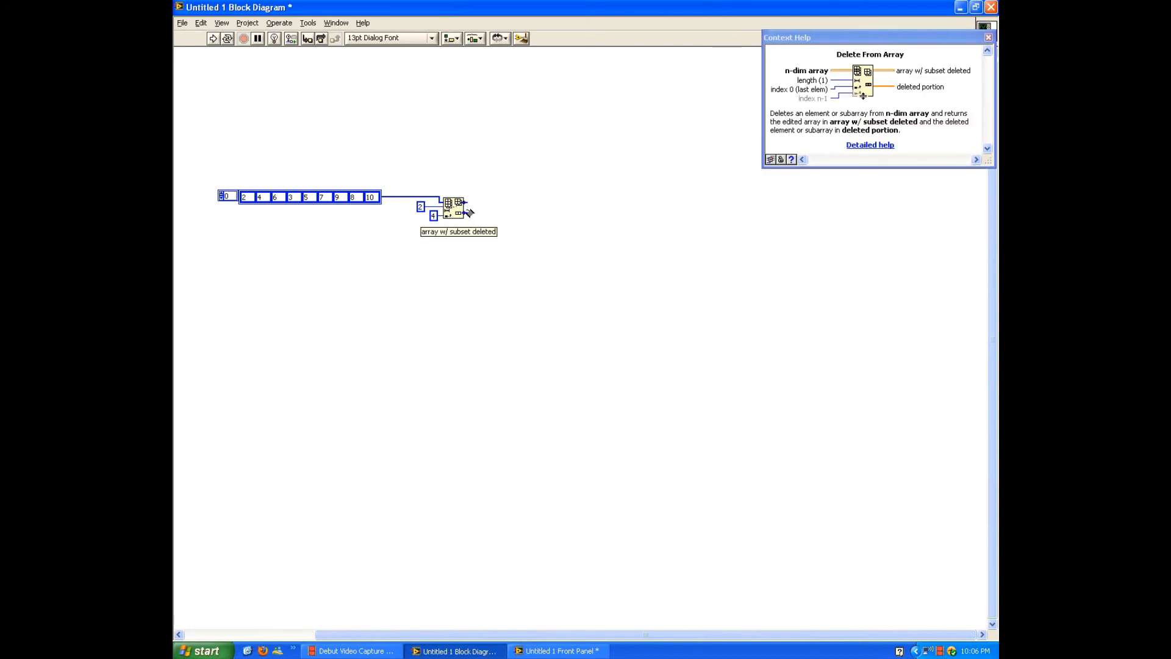
# Step: Create an 'array w/ subset deleted' indicator and open options for the deleted portion output
pyautogui.rightClick(451, 208)
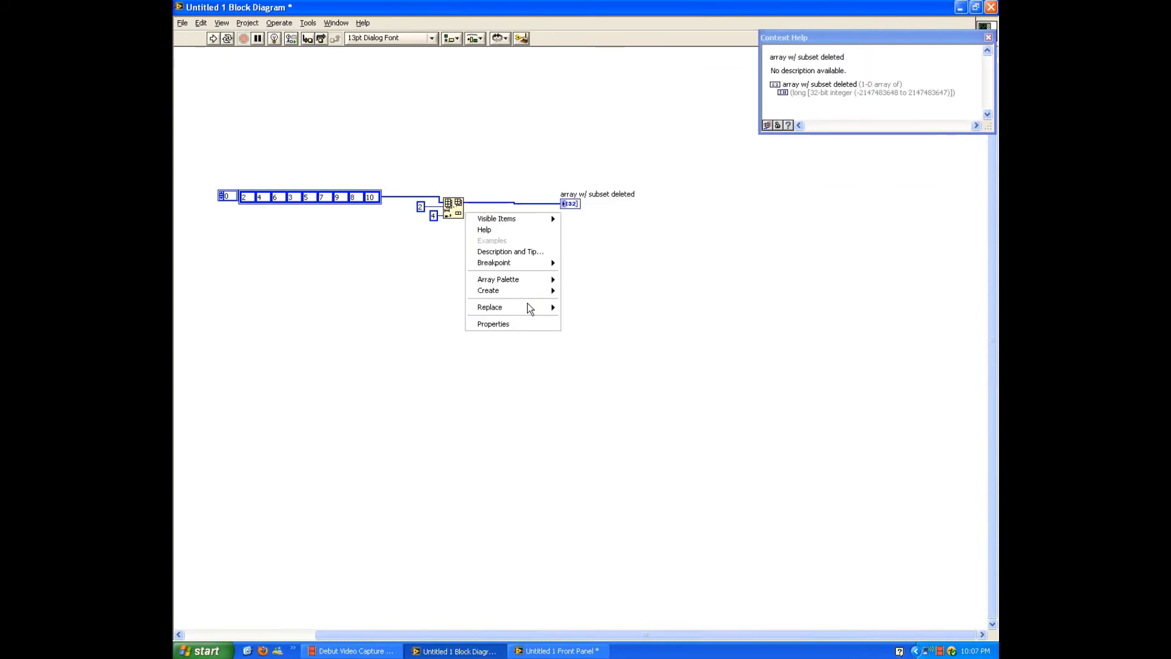
pyautogui.moveTo(488, 290)
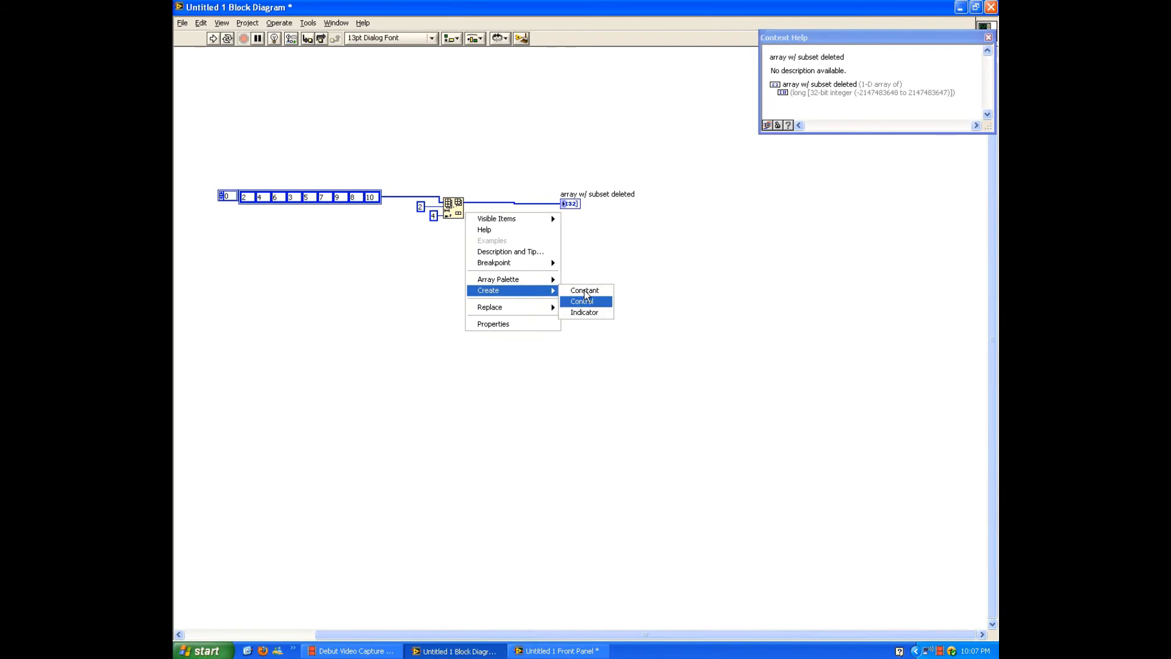
pyautogui.click(584, 291)
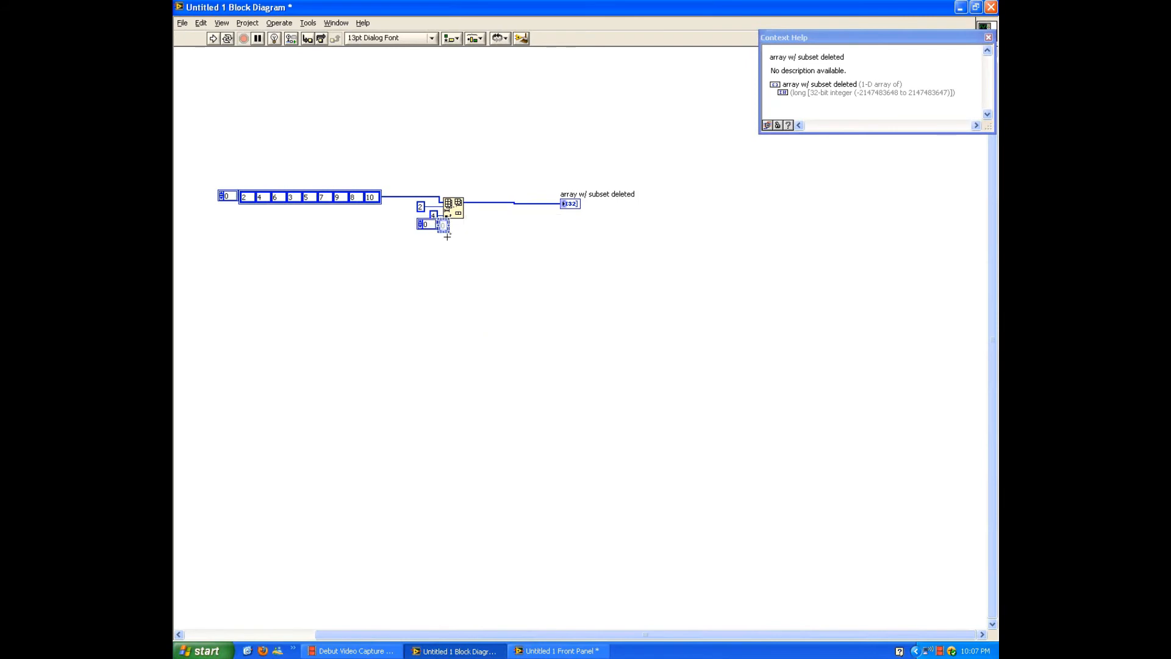
pyautogui.rightClick(447, 213)
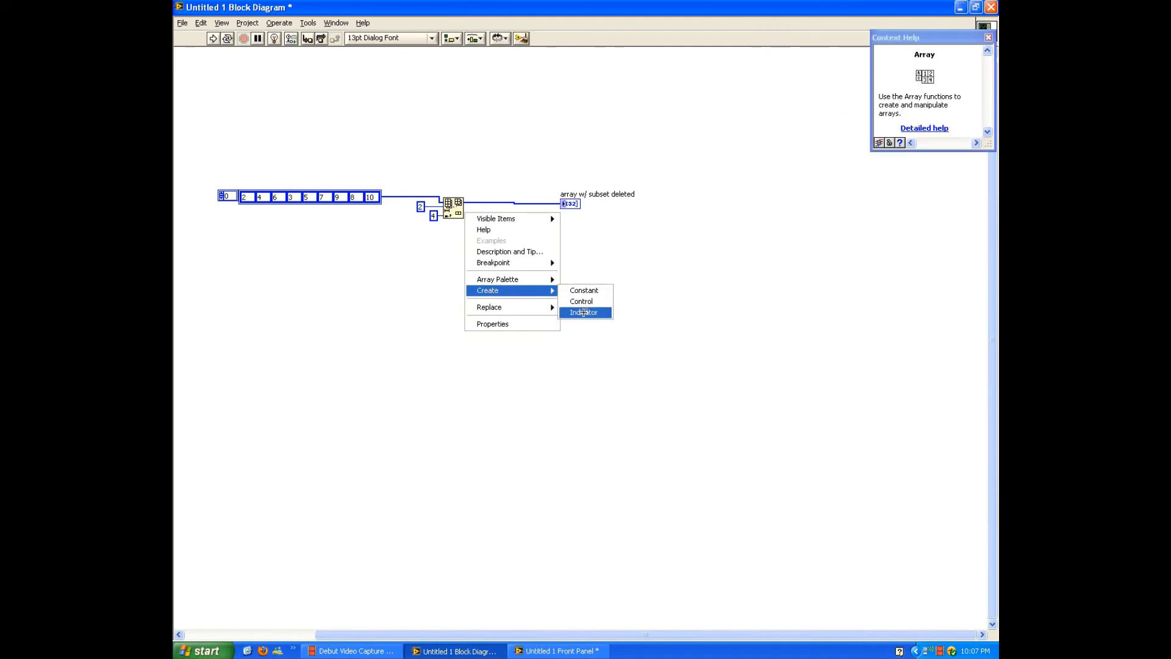
# Step: Add a 'deleted portion' indicator and run the VI to show 2,4,6,3,9,8,10 and 5,7
pyautogui.click(585, 312)
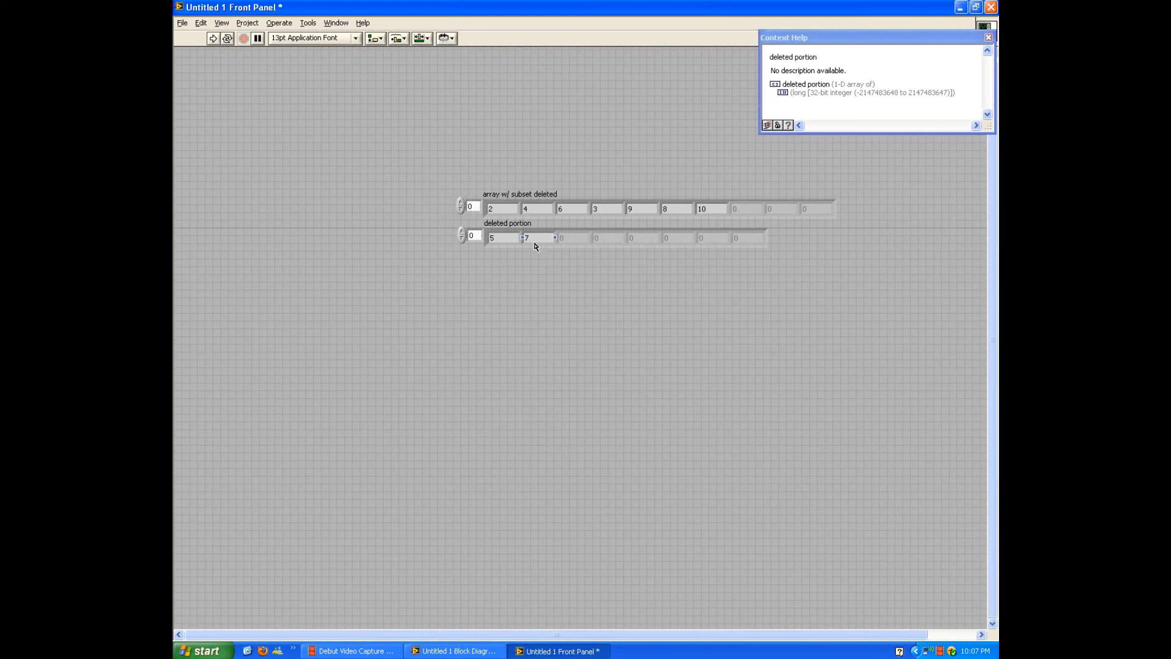
pyautogui.click(455, 651)
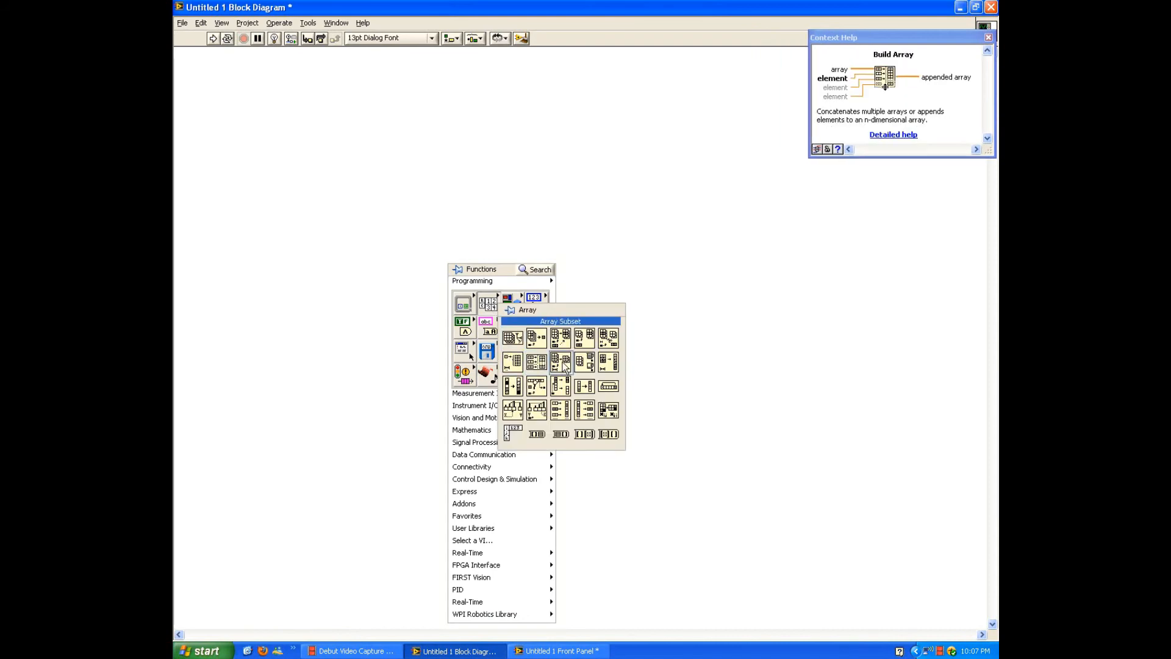
pyautogui.moveTo(585, 361)
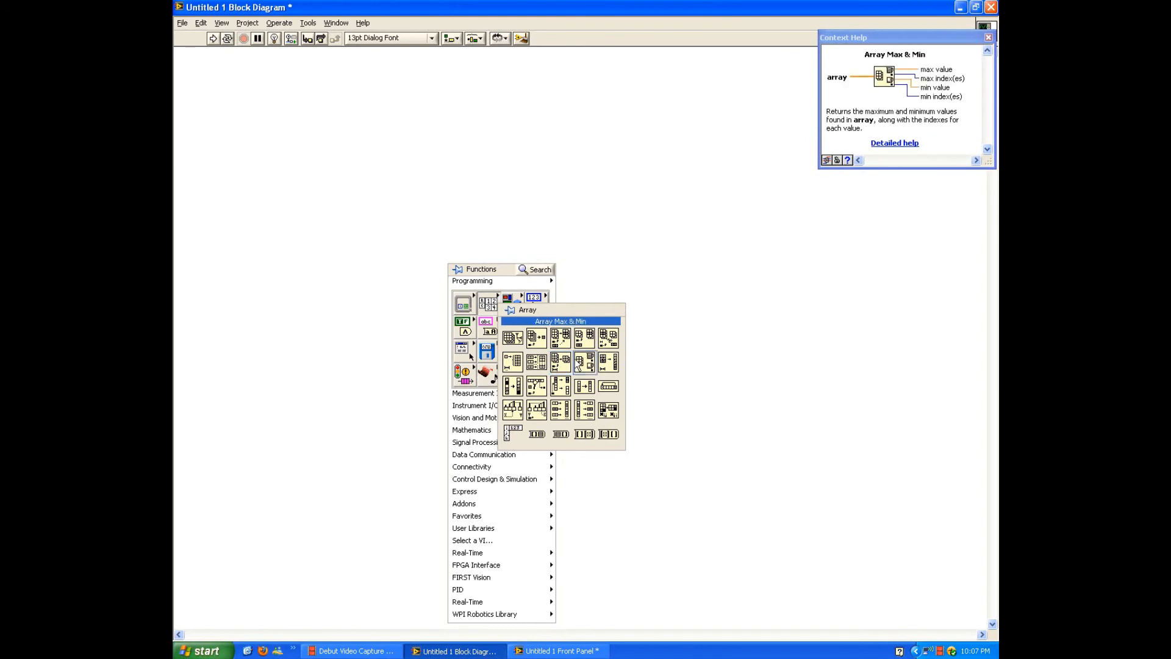
pyautogui.moveTo(610, 363)
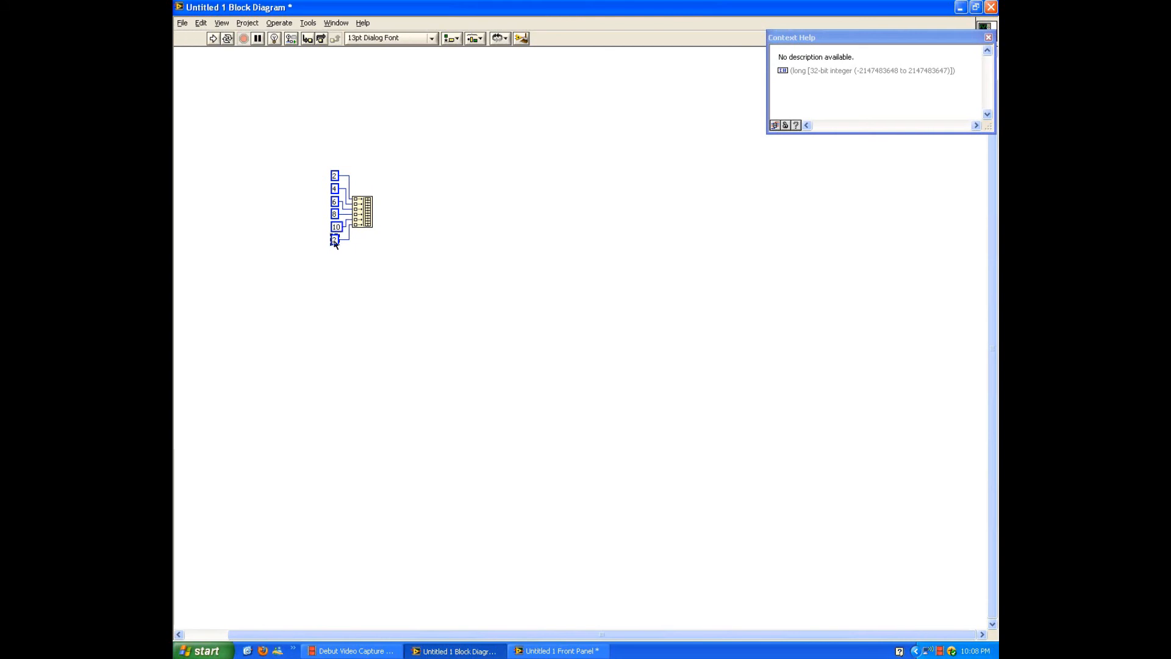
# Step: Create the 'appended array' indicator from Build Array and stretch it to show all six elements
pyautogui.rightClick(363, 212)
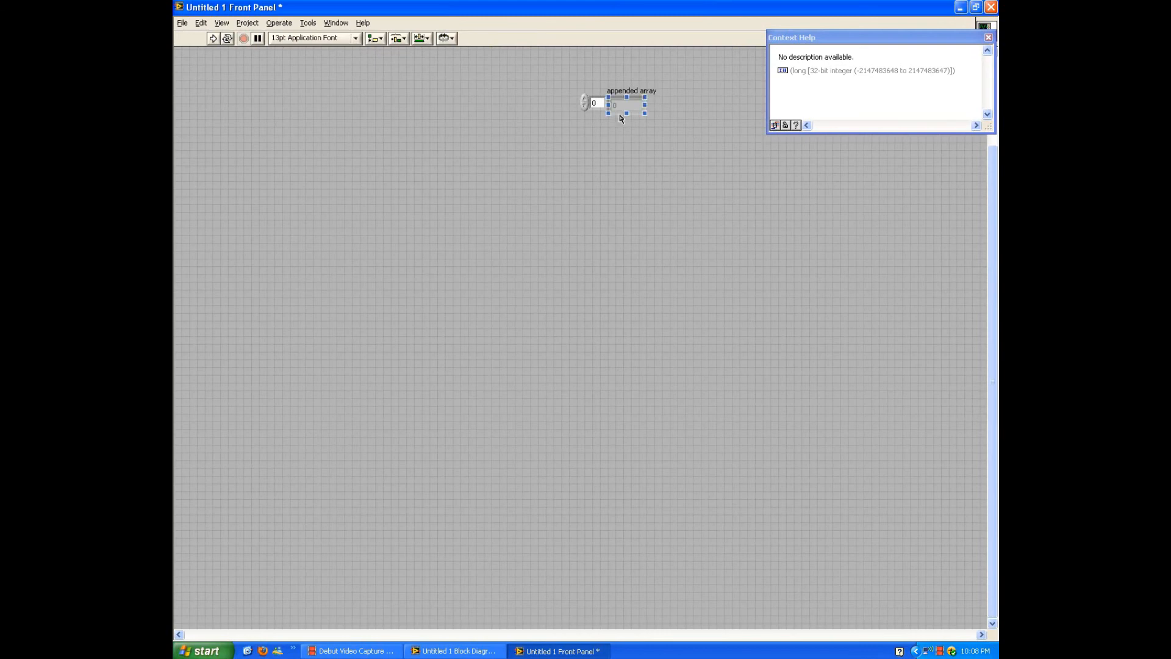
pyautogui.moveTo(626, 102); pyautogui.dragTo(366, 231)
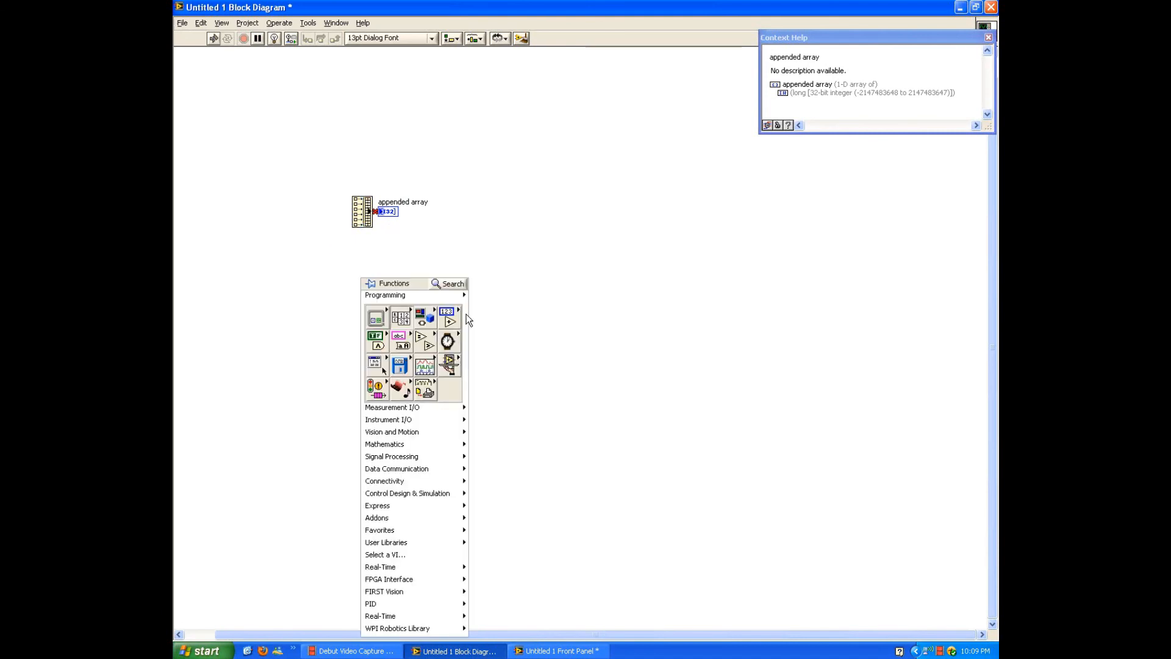
# Step: Wire array constants into Build Array, add appended array indicators, and set the second Build Array to Concatenate Inputs
pyautogui.click(448, 314)
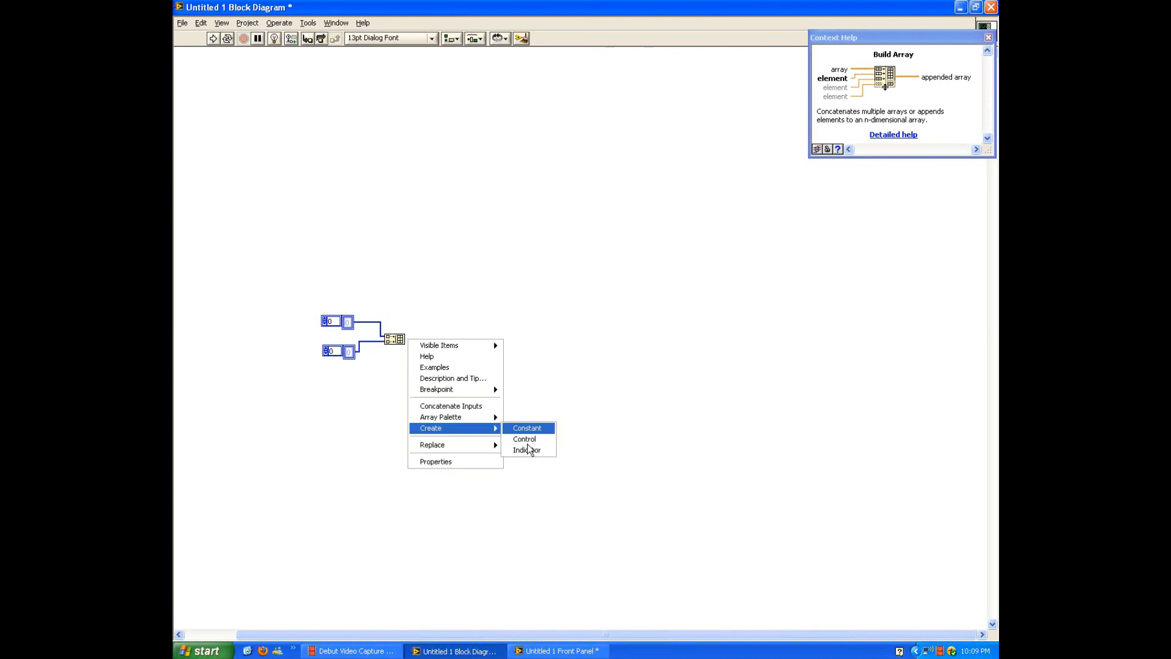
pyautogui.click(527, 450)
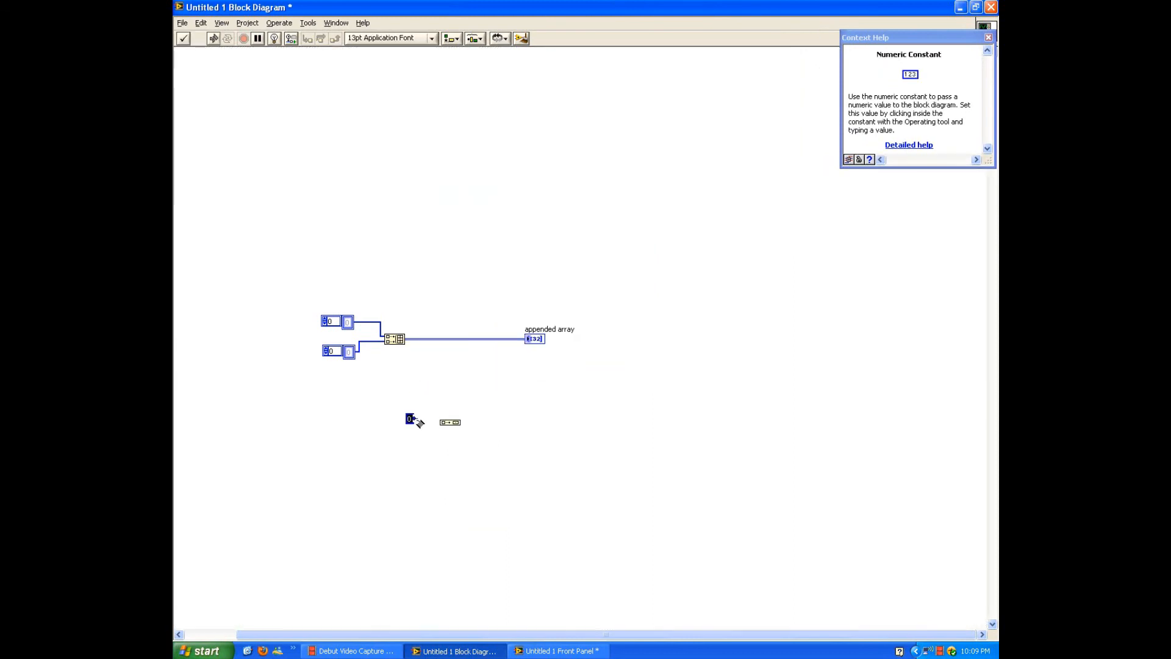
pyautogui.rightClick(448, 422)
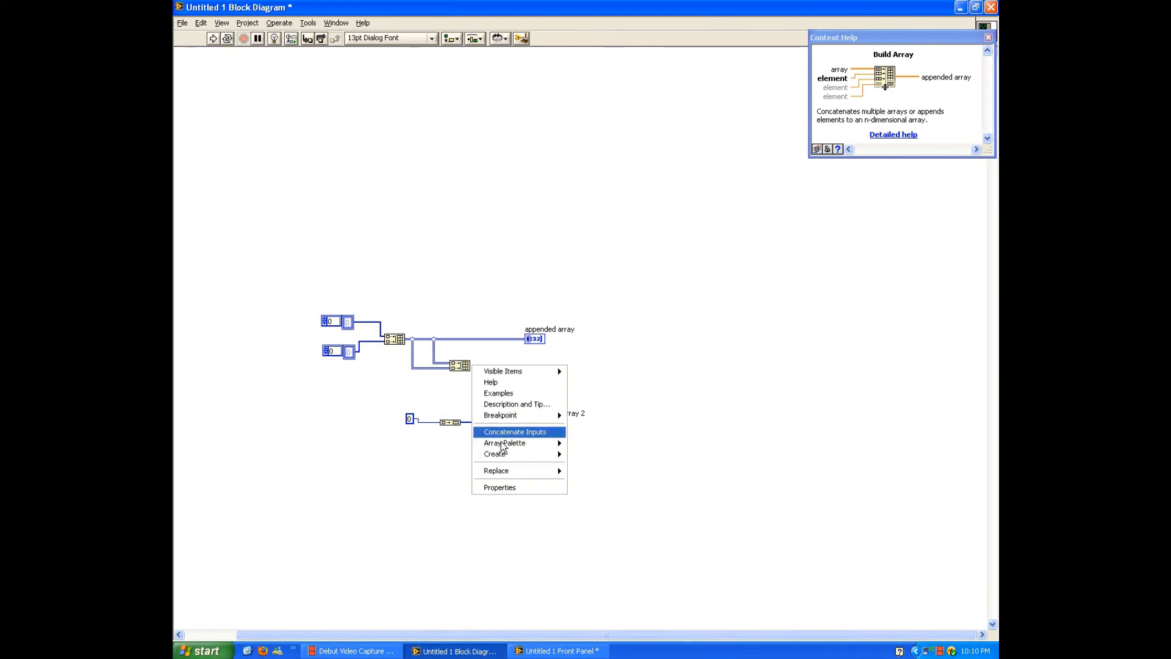
pyautogui.click(515, 432)
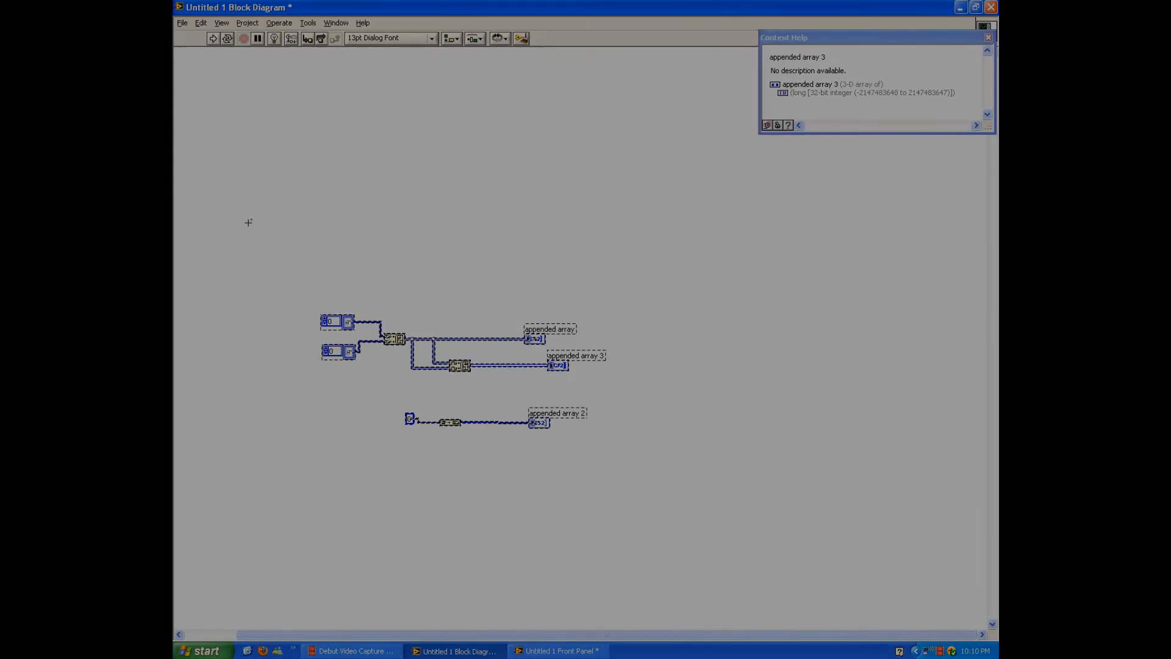